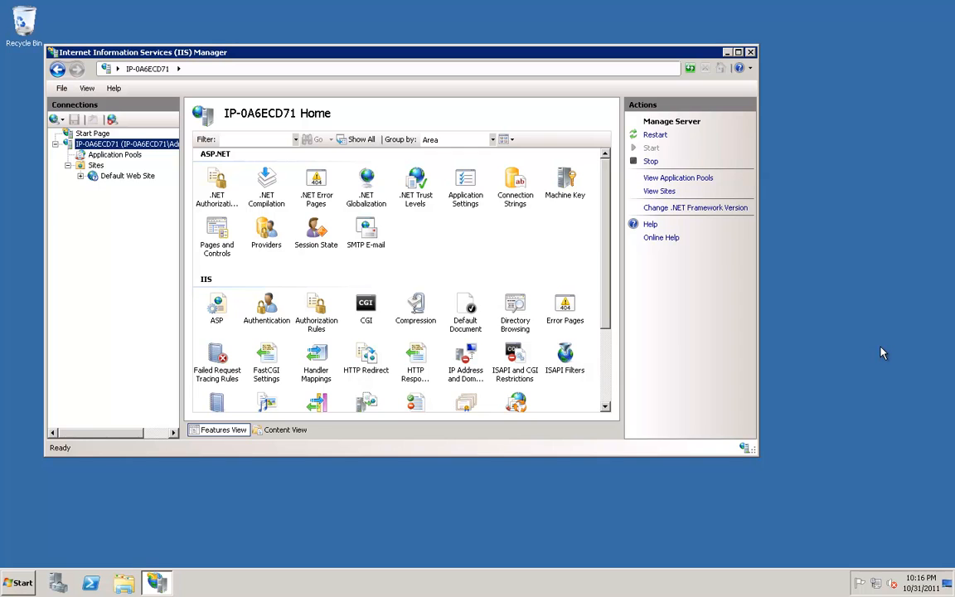
pyautogui.moveTo(70, 569)
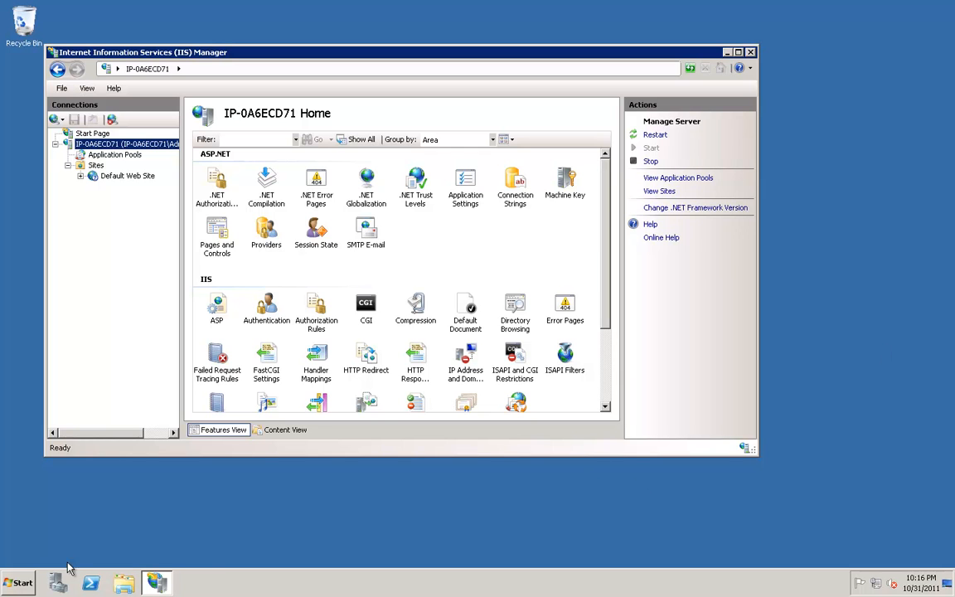
# - Browse to Local Disk (C:) and create a new folder named ImageGallery
pyautogui.click(18, 583)
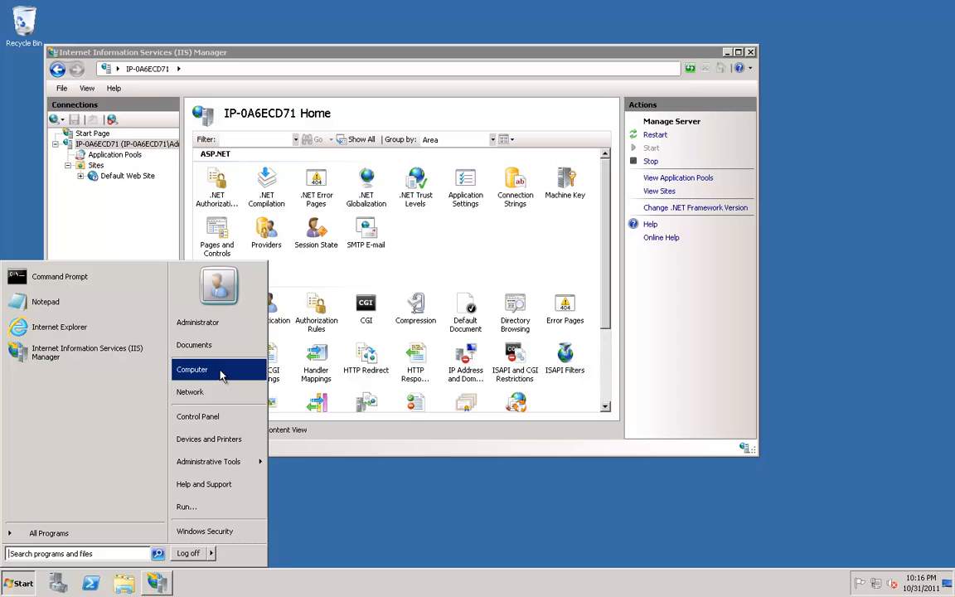
pyautogui.click(192, 369)
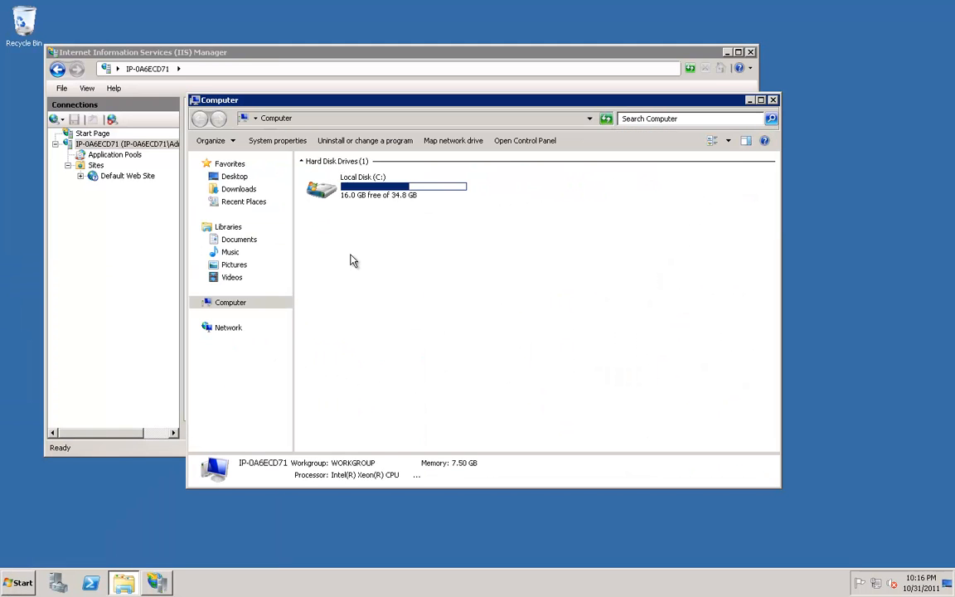
pyautogui.click(385, 186)
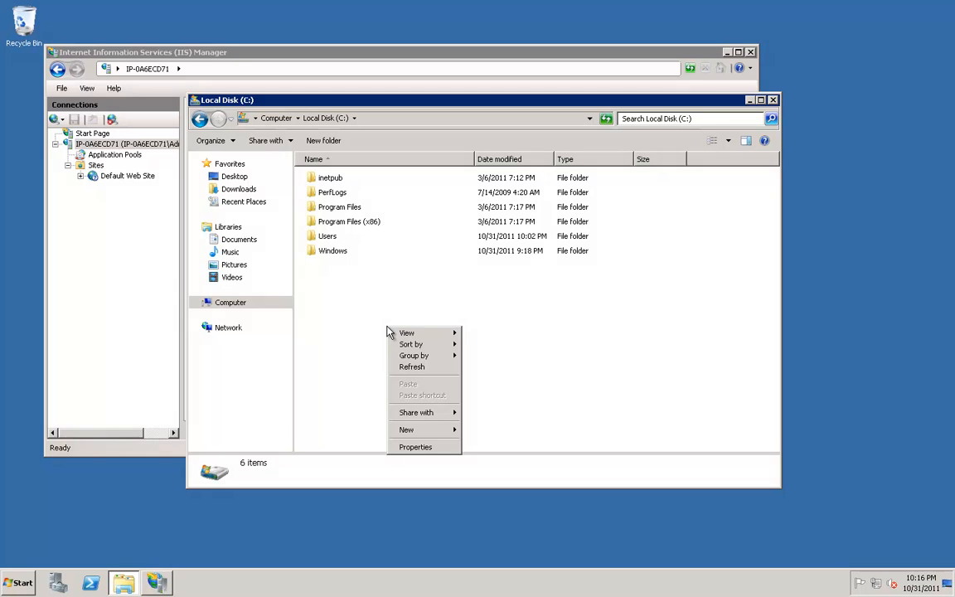
pyautogui.moveTo(407, 429)
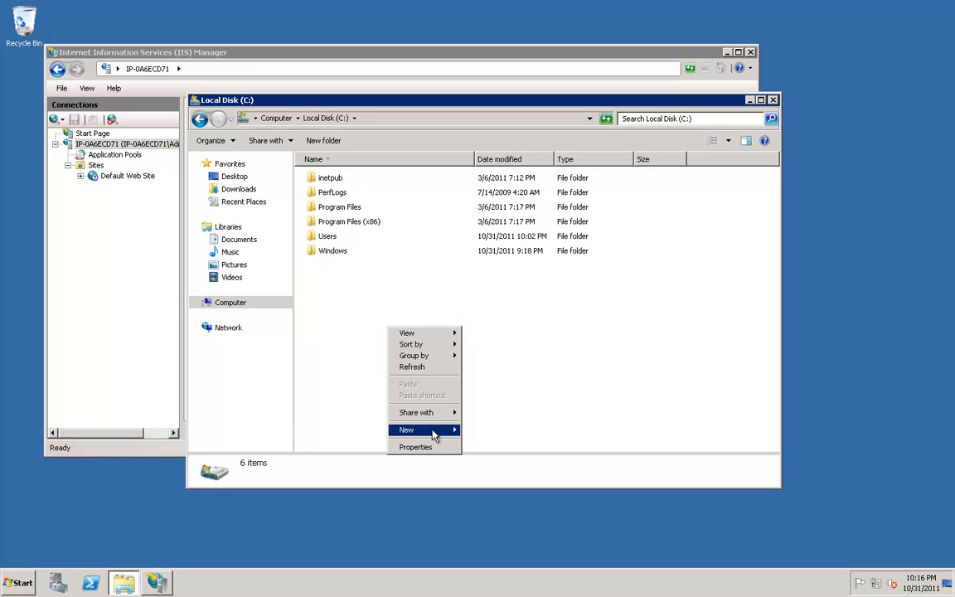
pyautogui.click(406, 430)
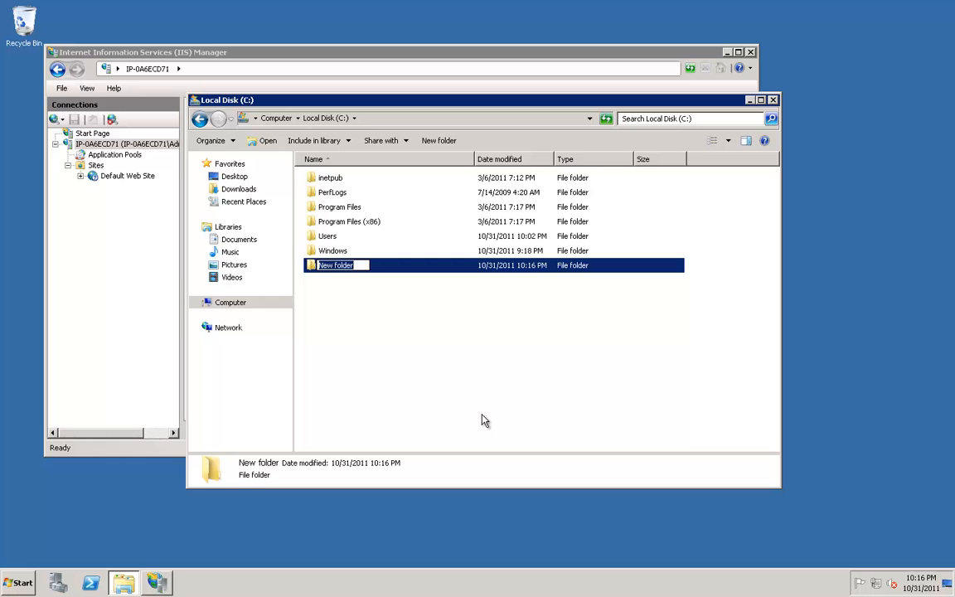
pyautogui.write('ImageGa')
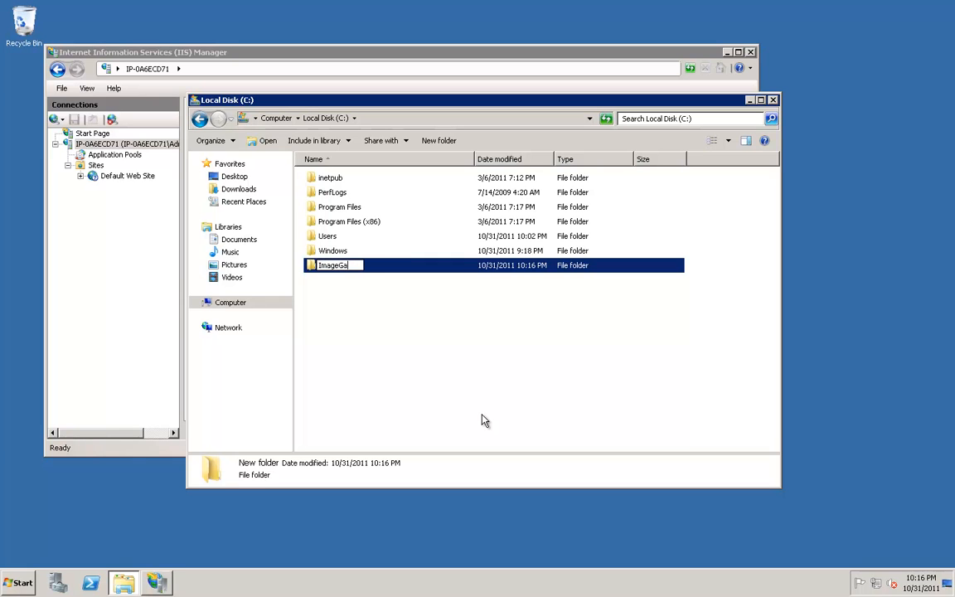
pyautogui.press('Return')
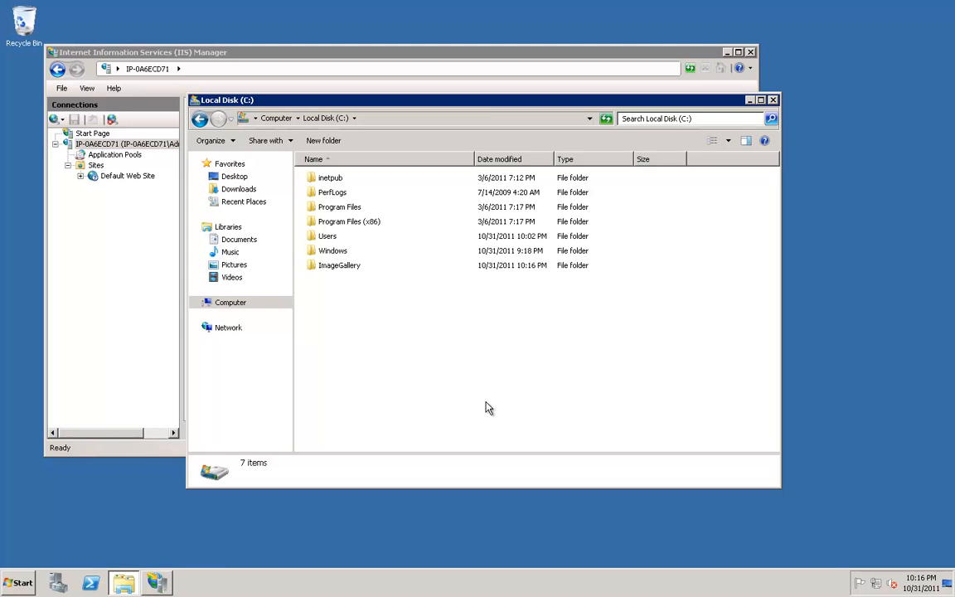
pyautogui.moveTo(193, 557)
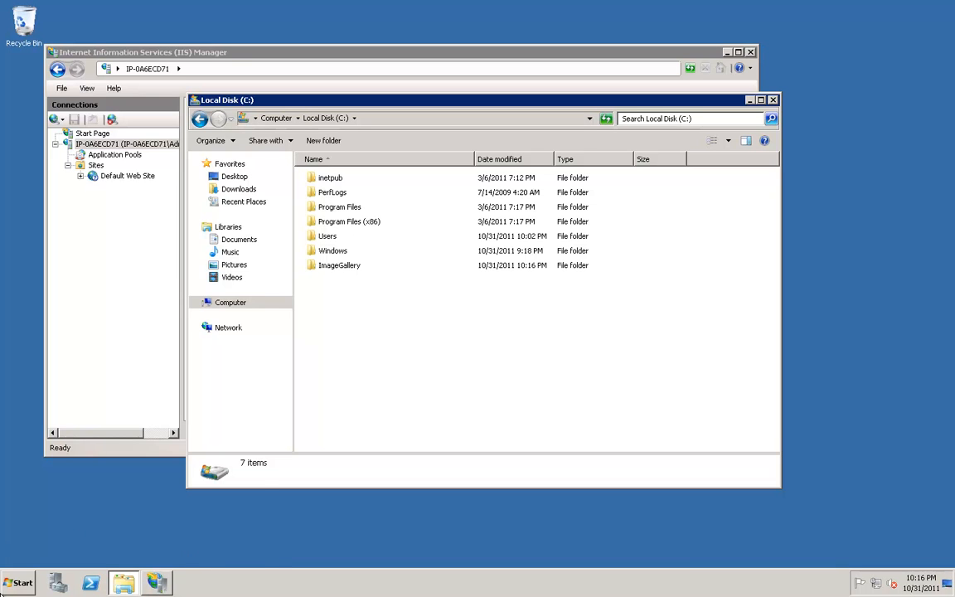
# - Launch Internet Explorer and bring up its Internet Options
pyautogui.click(18, 583)
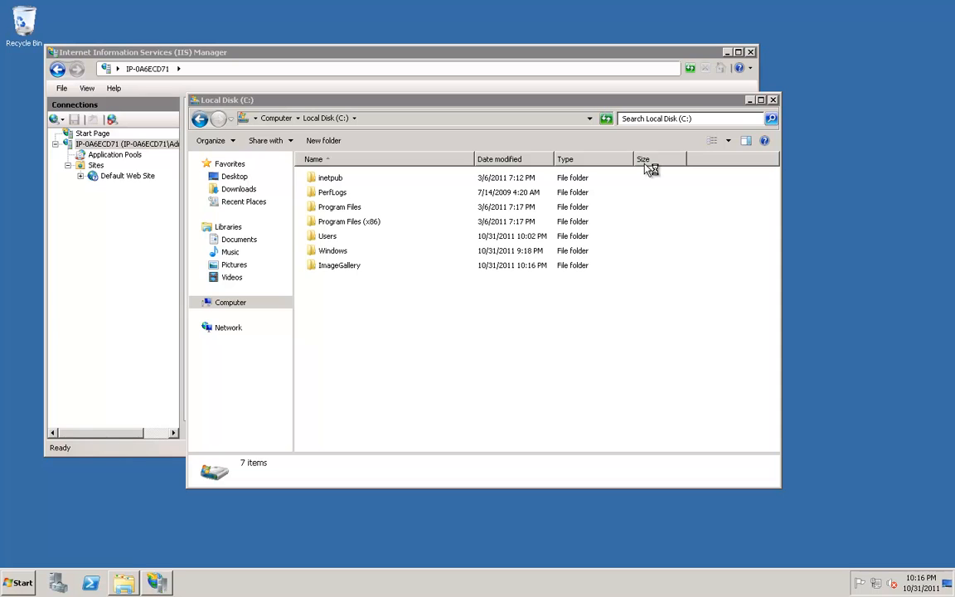
pyautogui.click(189, 583)
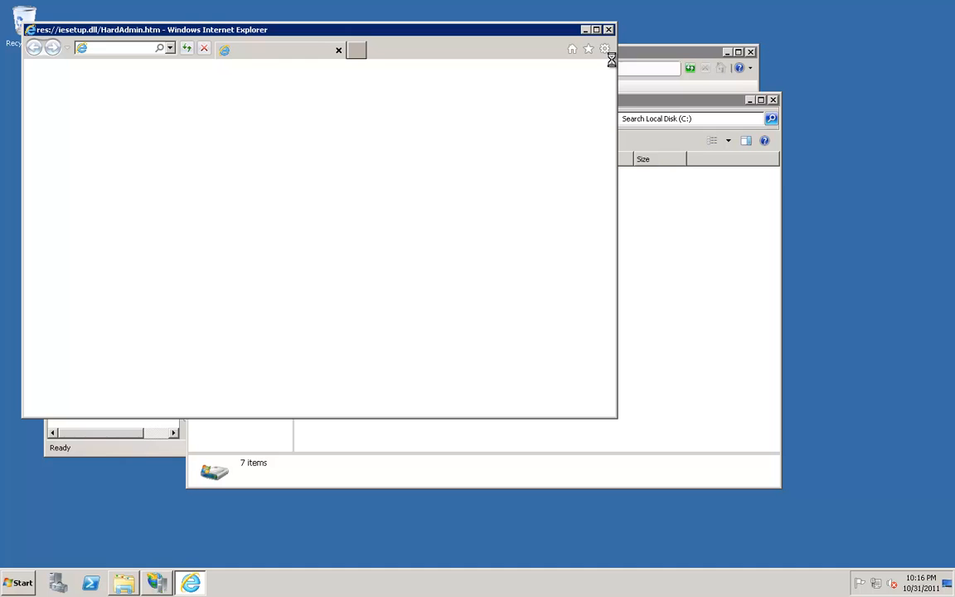
pyautogui.click(604, 48)
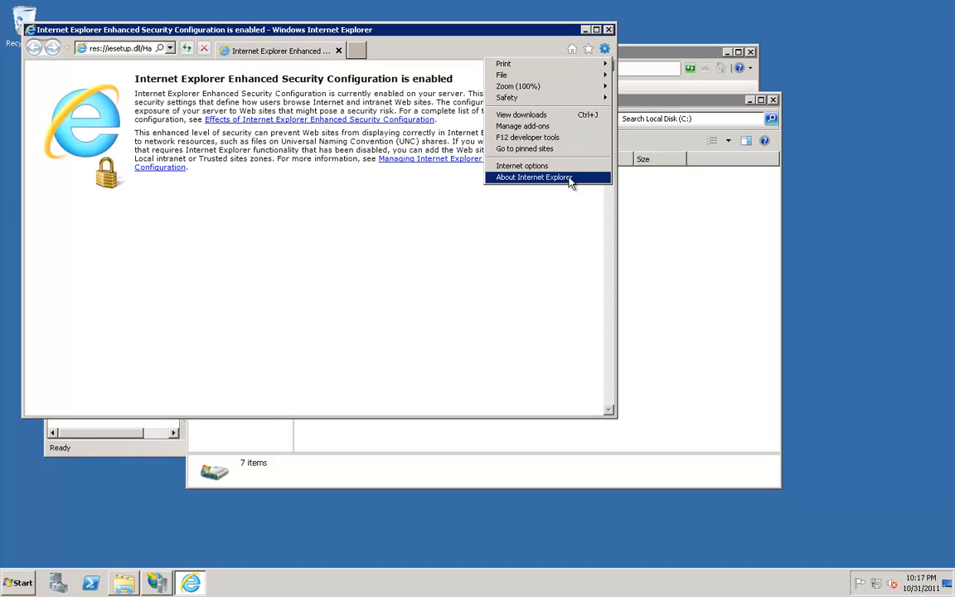
pyautogui.click(522, 166)
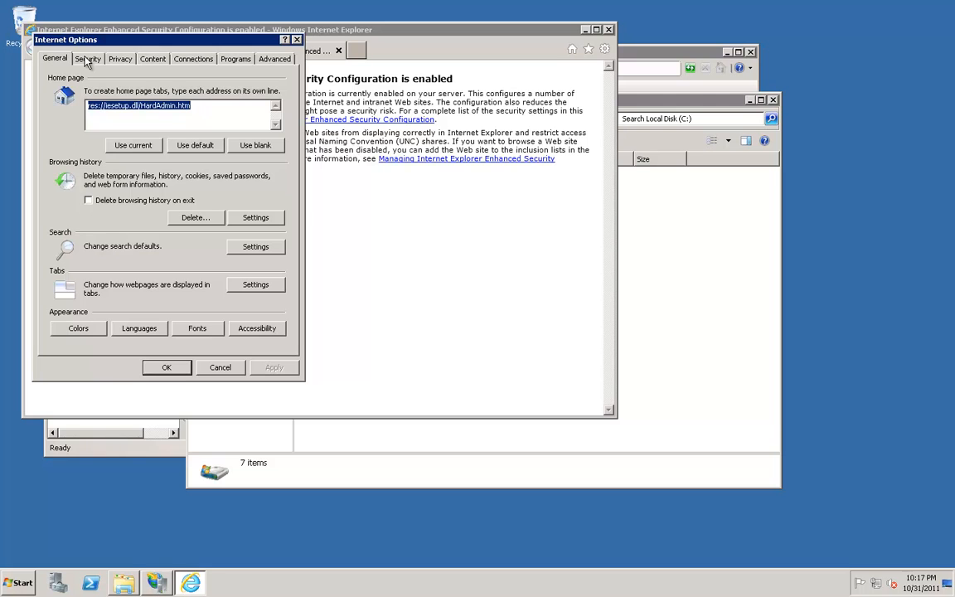
pyautogui.click(88, 58)
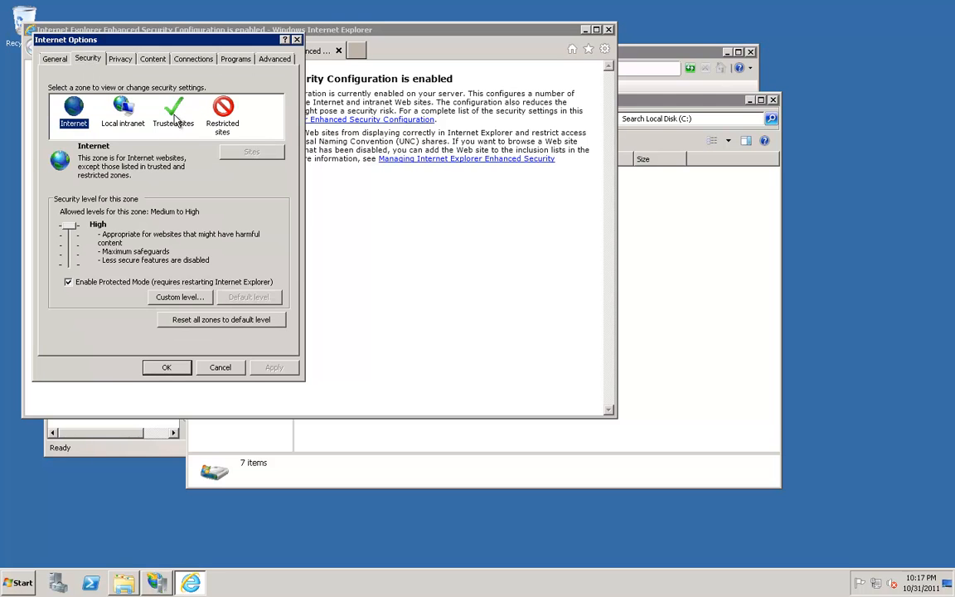
pyautogui.click(173, 112)
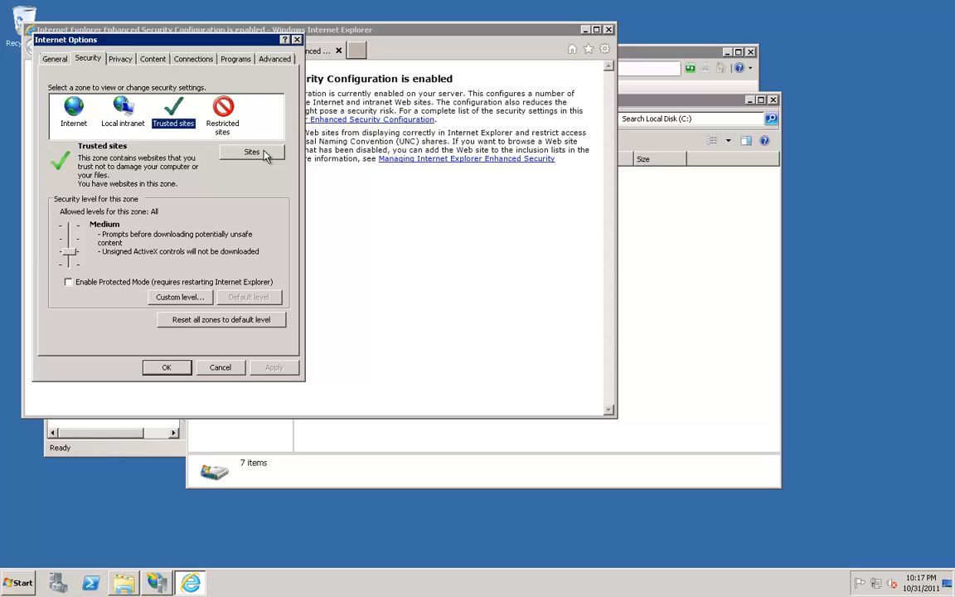
pyautogui.click(251, 152)
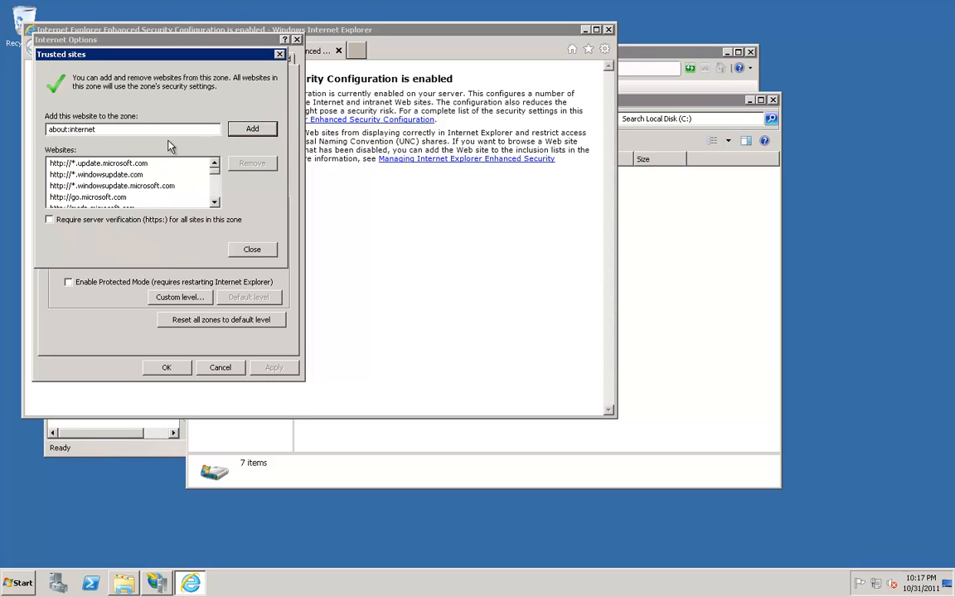
pyautogui.write('https')
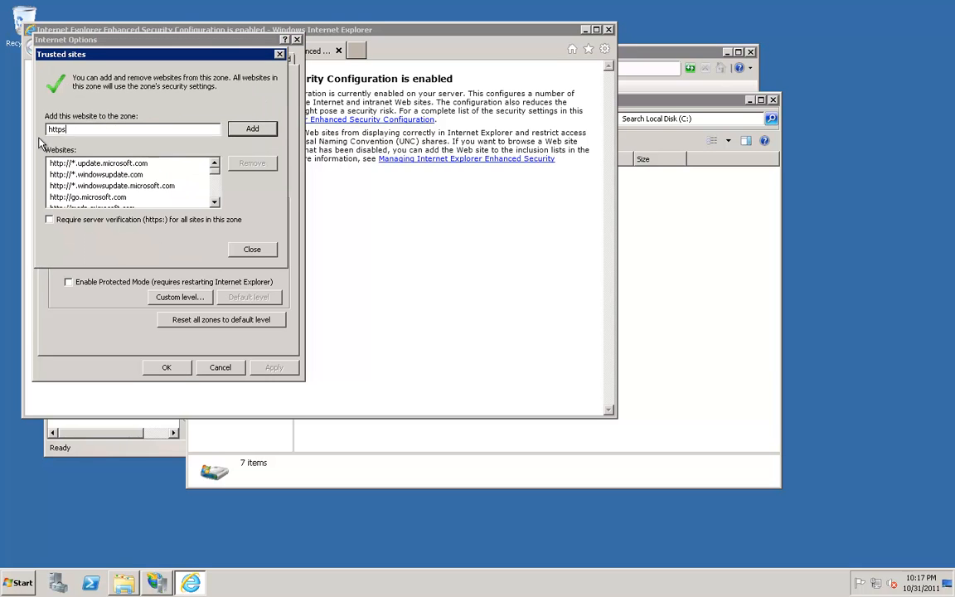
pyautogui.write('://')
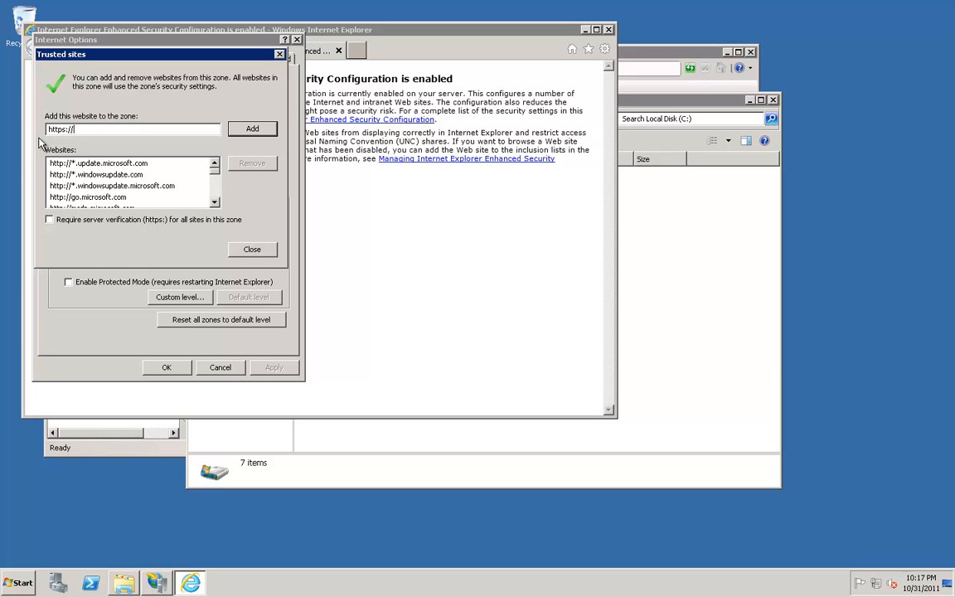
pyautogui.write('s3.amazona')
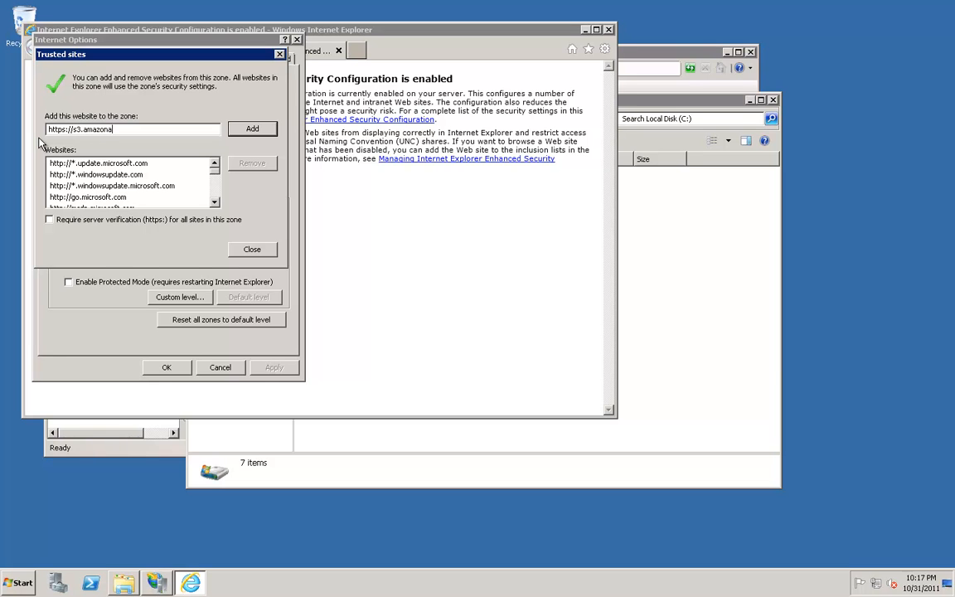
pyautogui.write('ws.c')
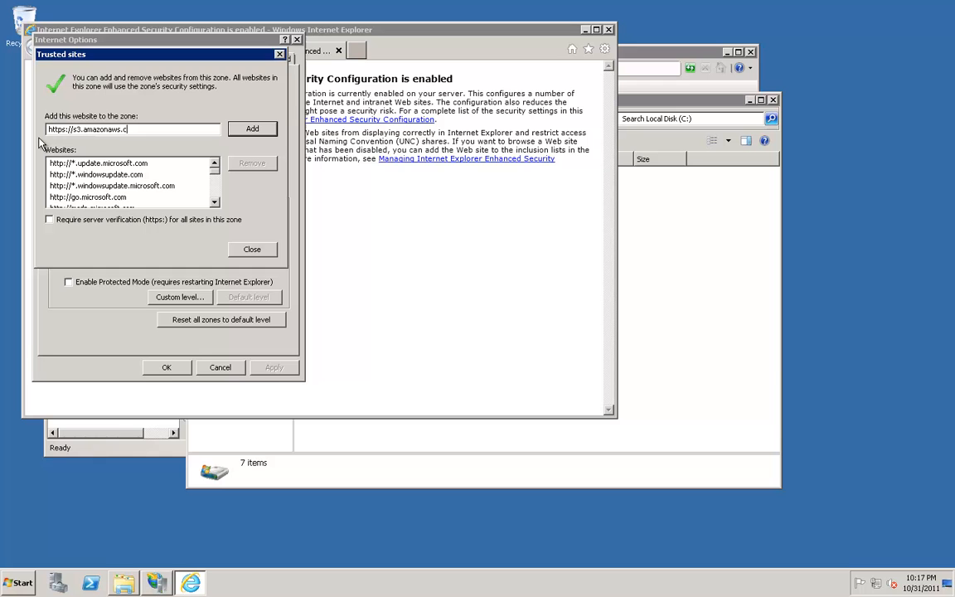
pyautogui.write('om/')
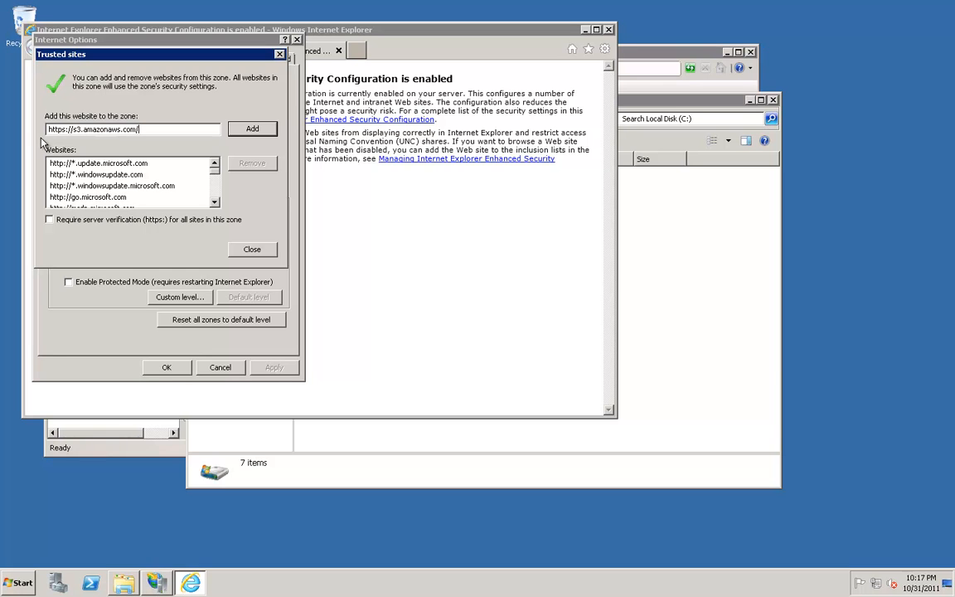
pyautogui.click(252, 129)
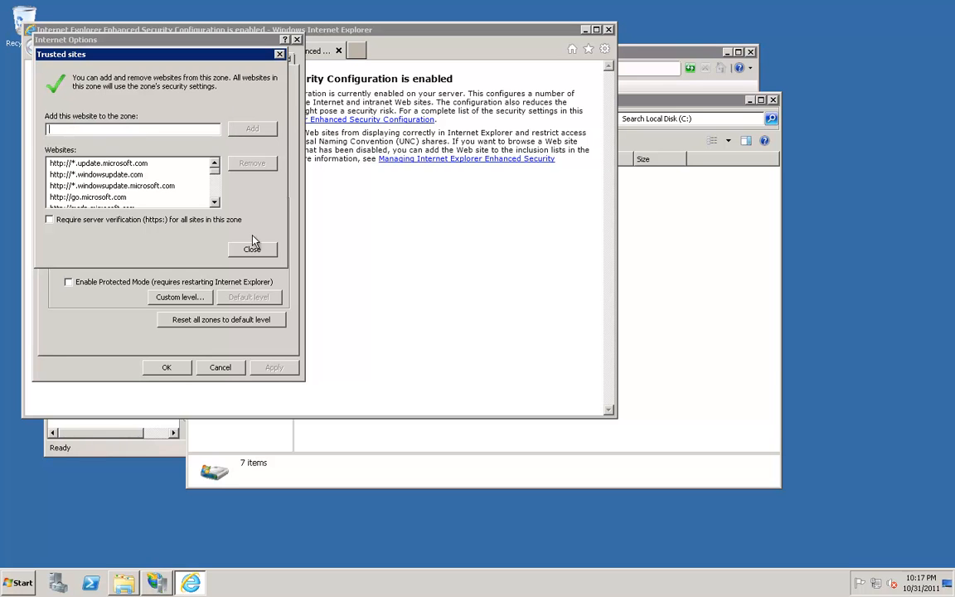
pyautogui.click(252, 249)
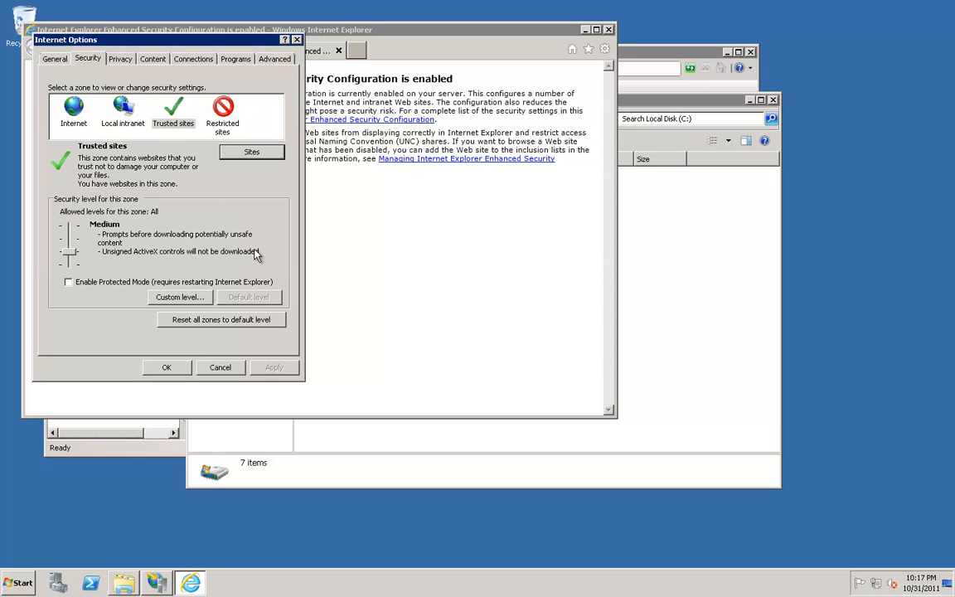
pyautogui.moveTo(282, 70)
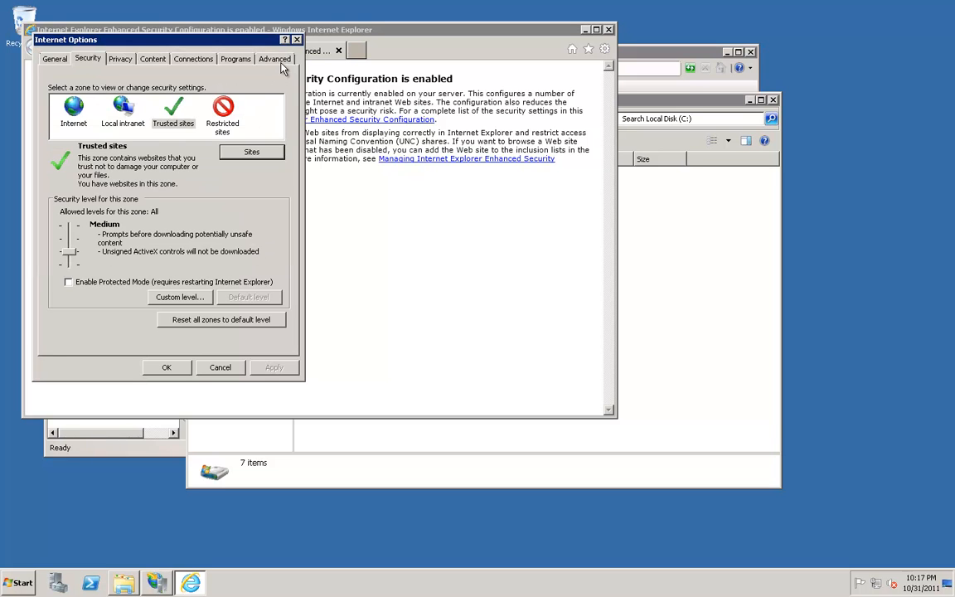
# - Turn off 'Do not save encrypted pages to disk' in Advanced settings
pyautogui.click(274, 58)
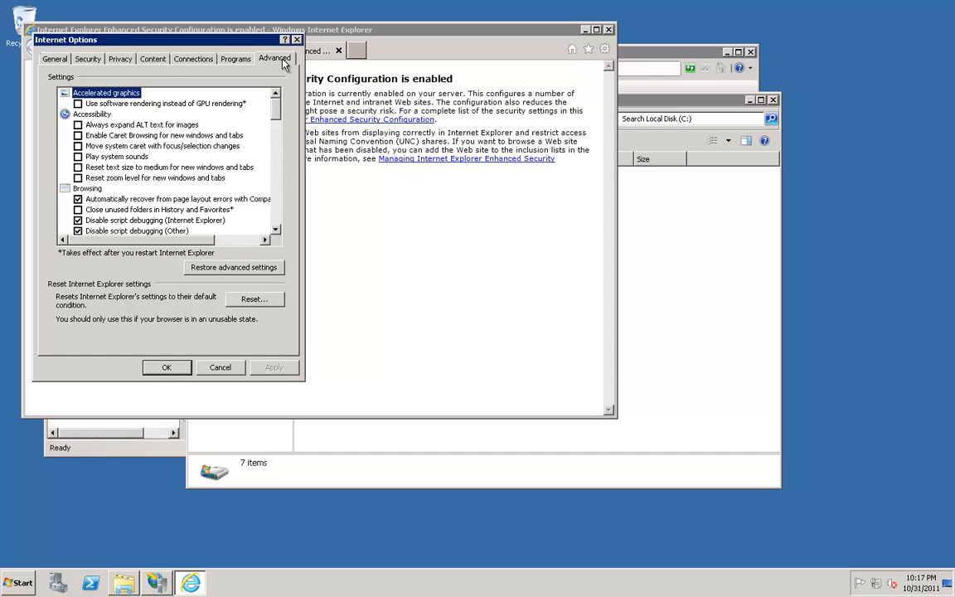
pyautogui.scroll(-3)
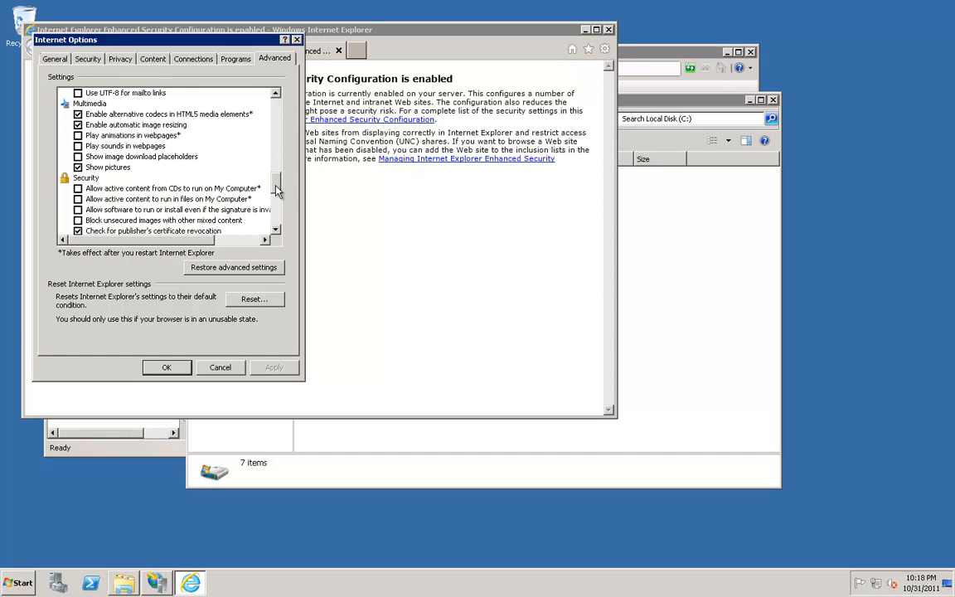
pyautogui.scroll(-3)
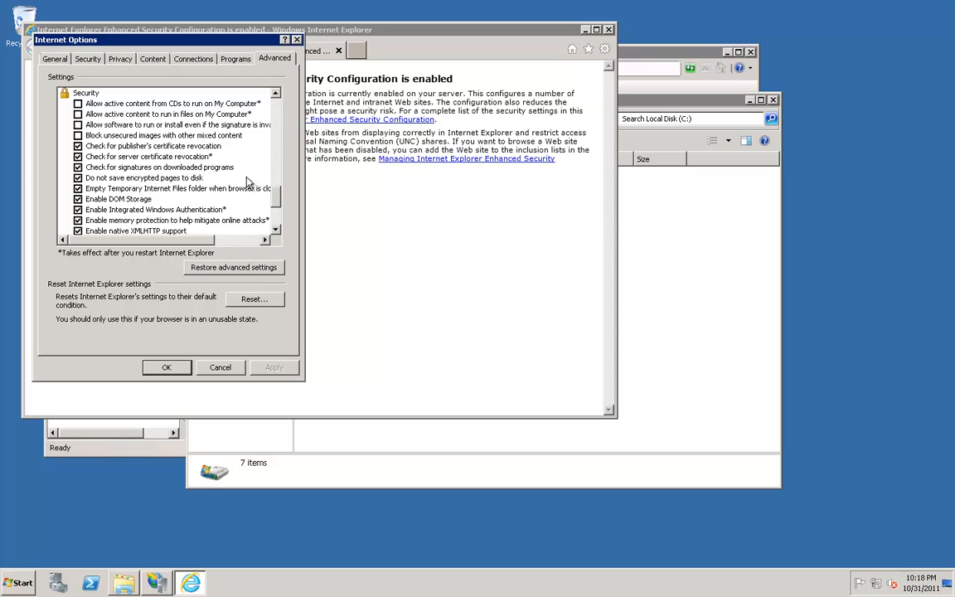
pyautogui.click(78, 177)
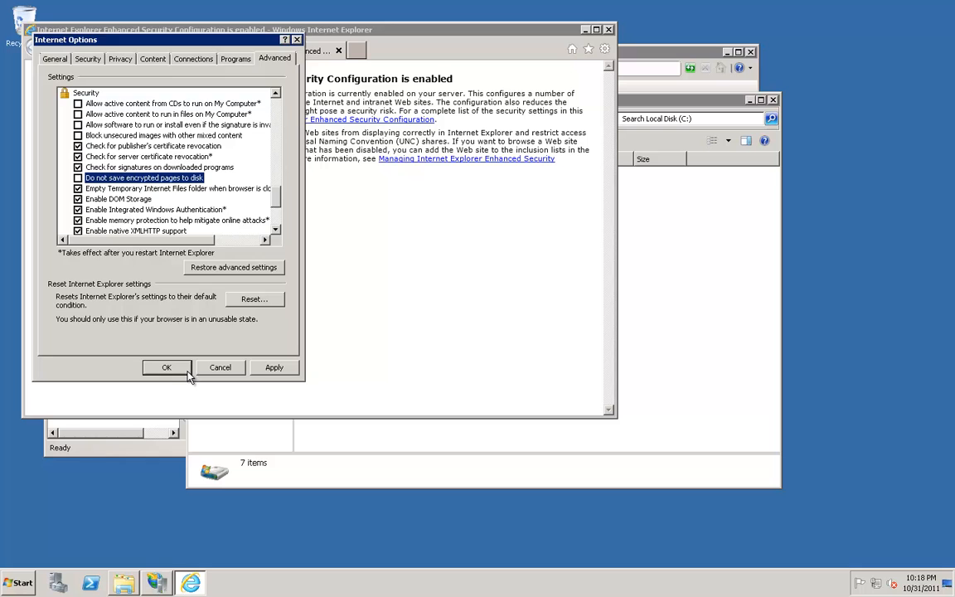
pyautogui.click(166, 368)
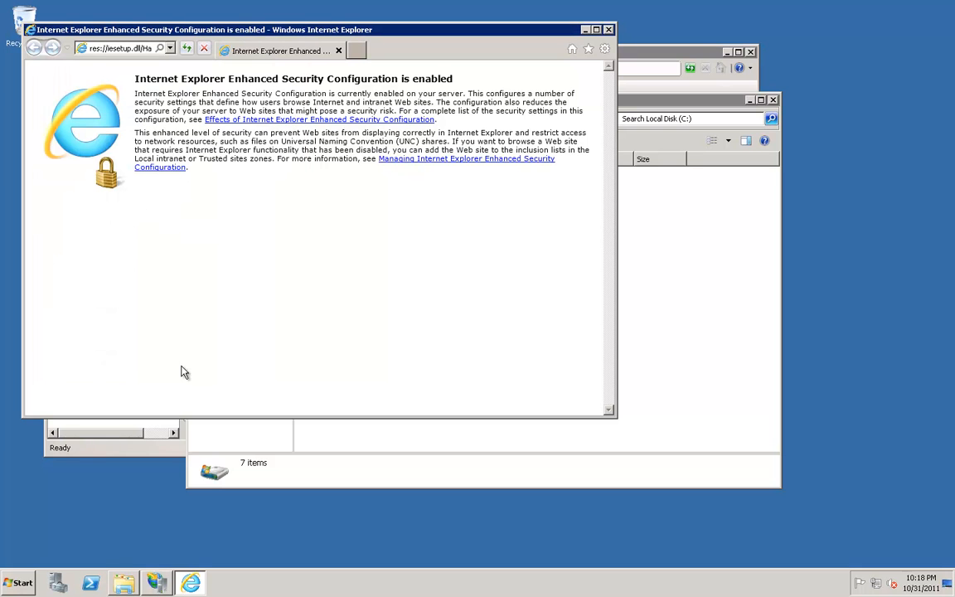
pyautogui.moveTo(142, 43)
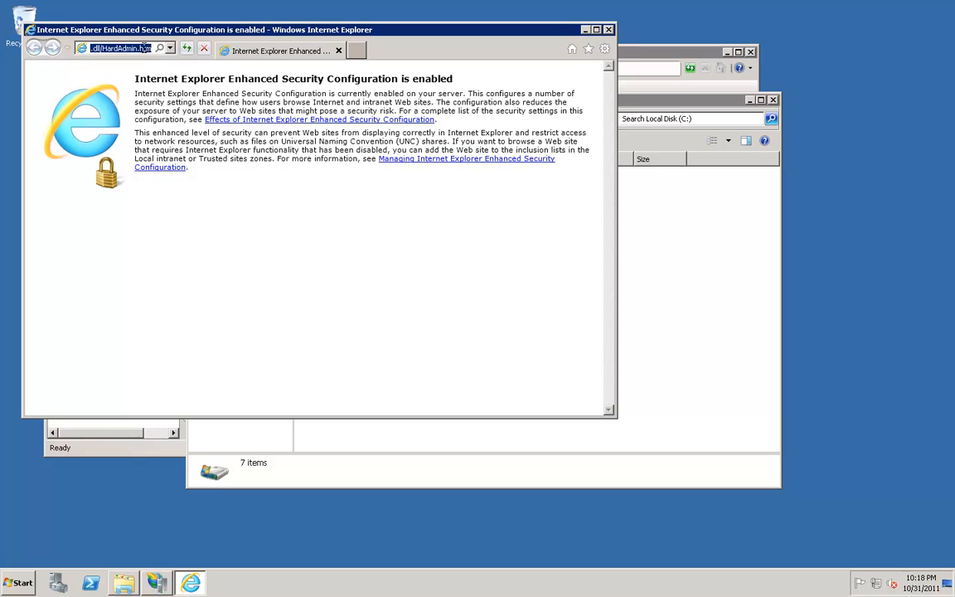
# - Download BaseImageGallery.zip from the S3 https URL into C:\ImageGallery
pyautogui.write('https://s3.amazona')
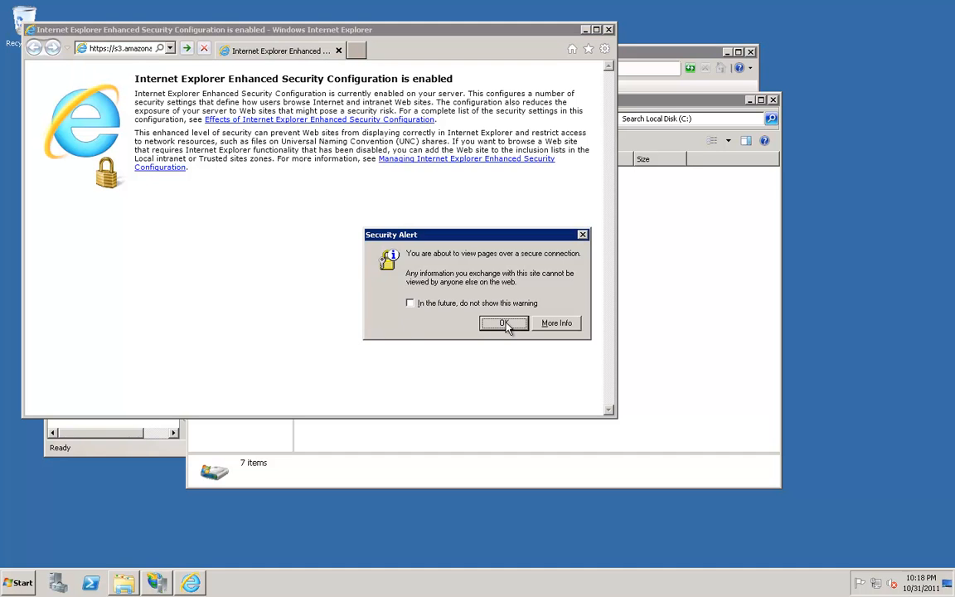
pyautogui.click(504, 322)
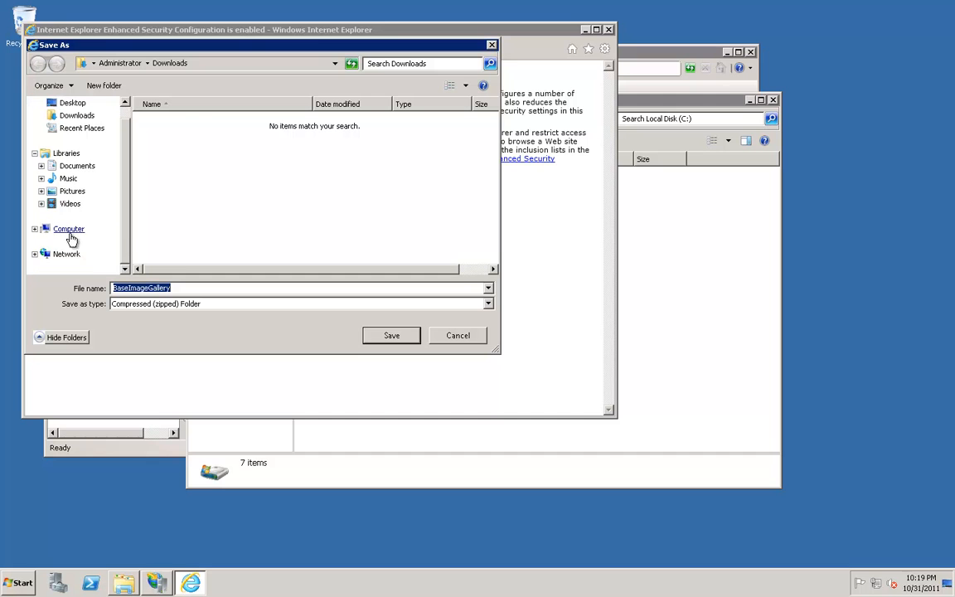
pyautogui.click(68, 229)
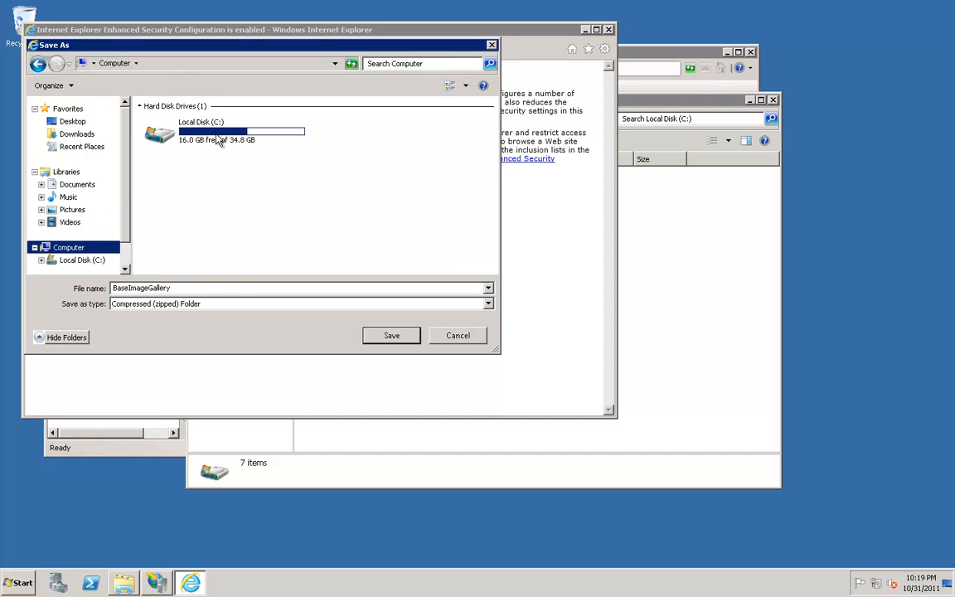
pyautogui.doubleClick(211, 135)
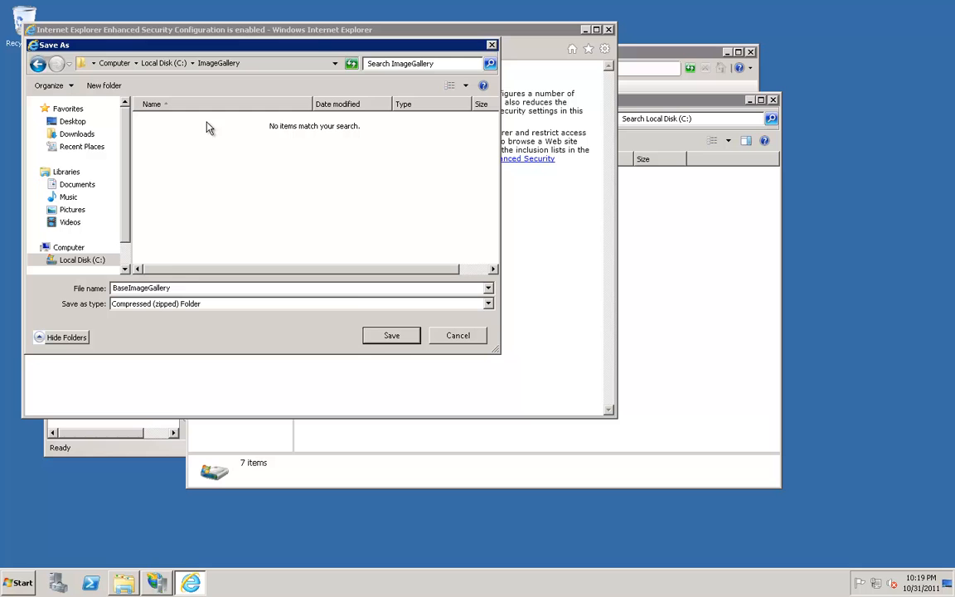
pyautogui.click(392, 335)
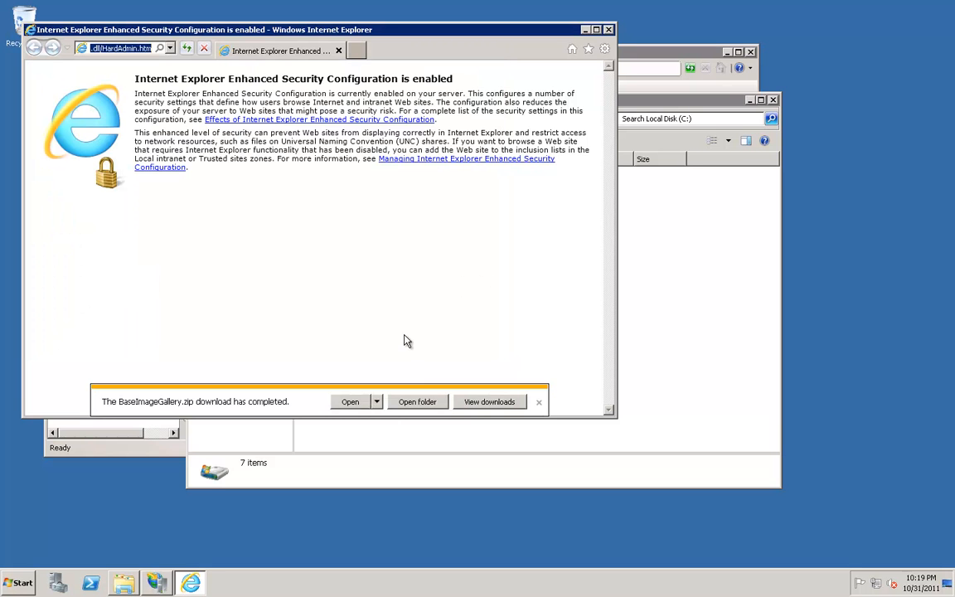
# - Extract the BaseImageGallery zip into its suggested folder
pyautogui.click(417, 401)
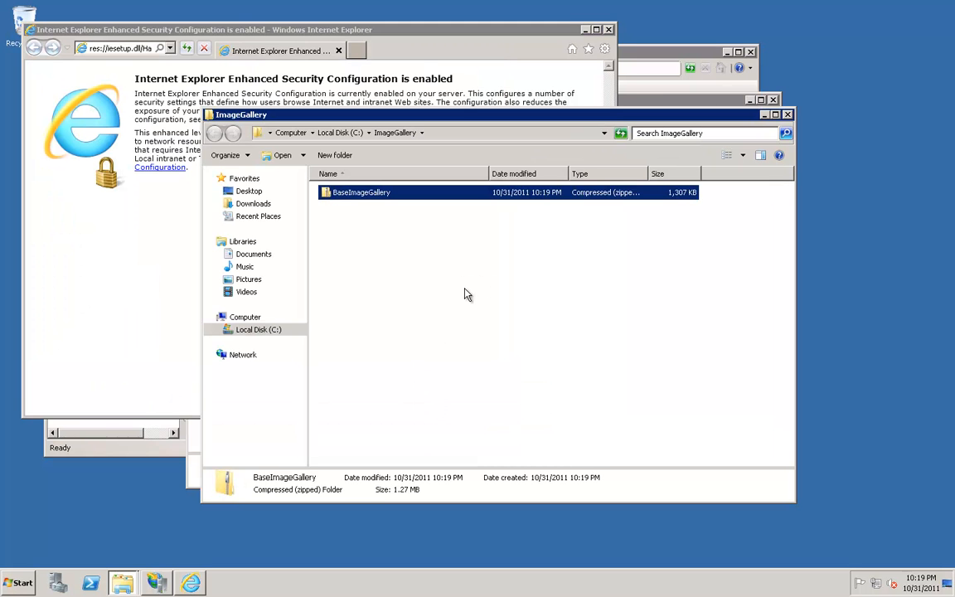
pyautogui.moveTo(383, 195)
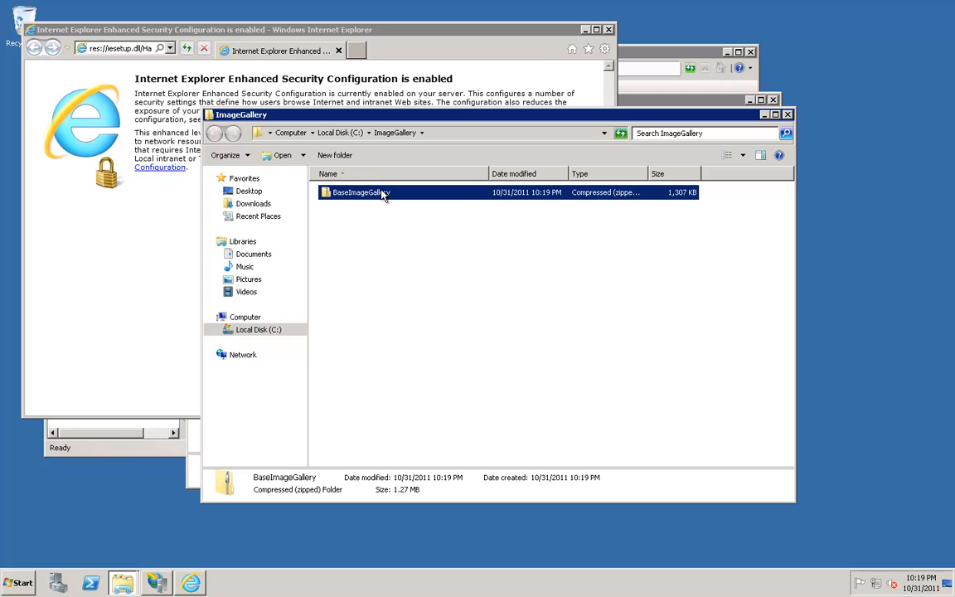
pyautogui.rightClick(356, 191)
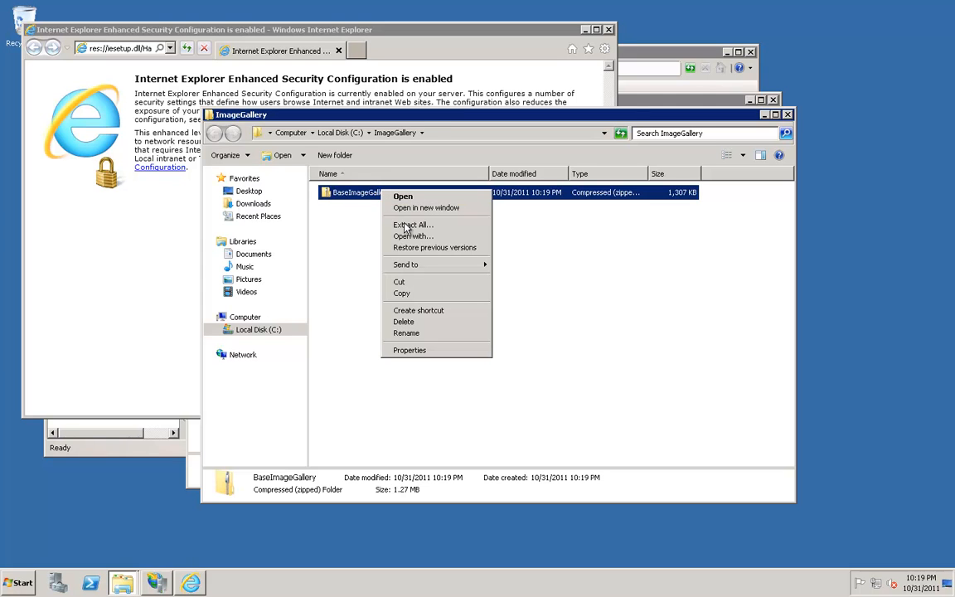
pyautogui.moveTo(413, 225)
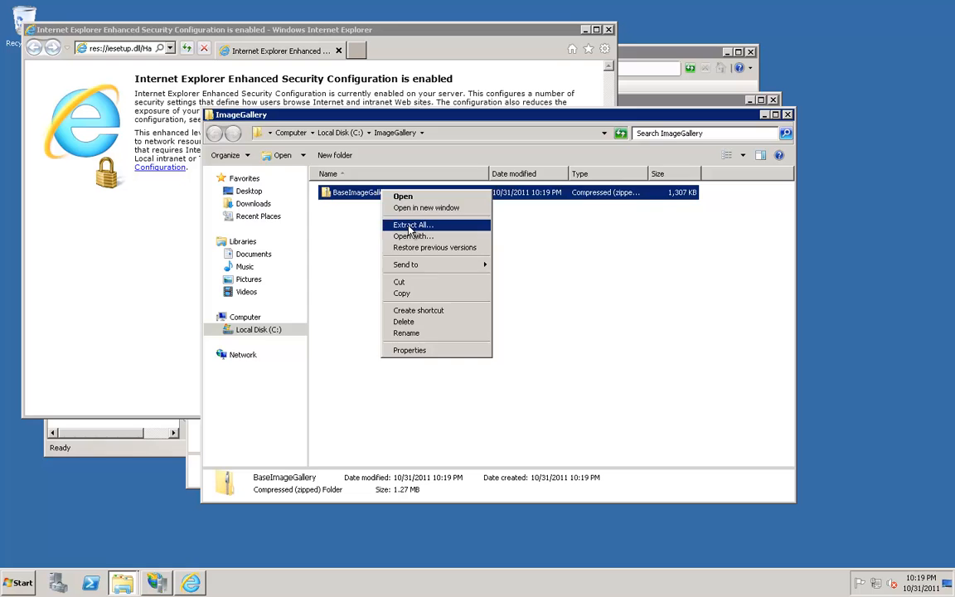
pyautogui.click(413, 225)
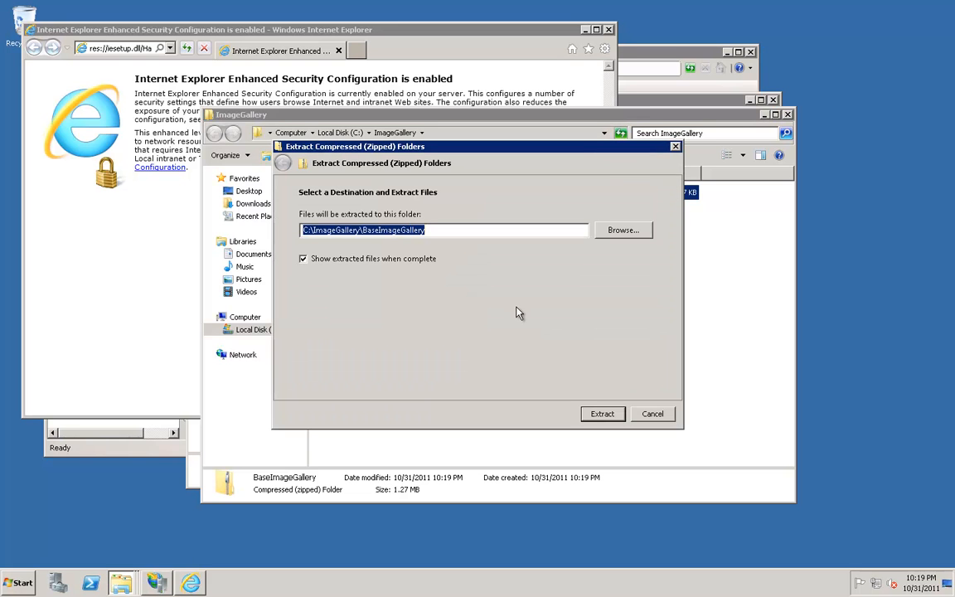
pyautogui.click(603, 414)
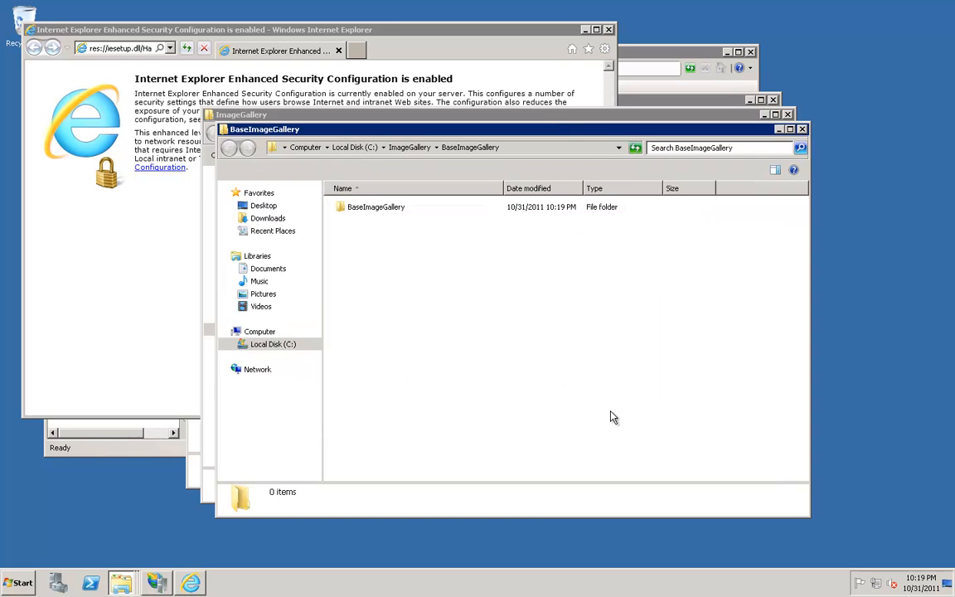
# - Select all 13 extracted application files and move them into C:\ImageGallery
pyautogui.click(375, 206)
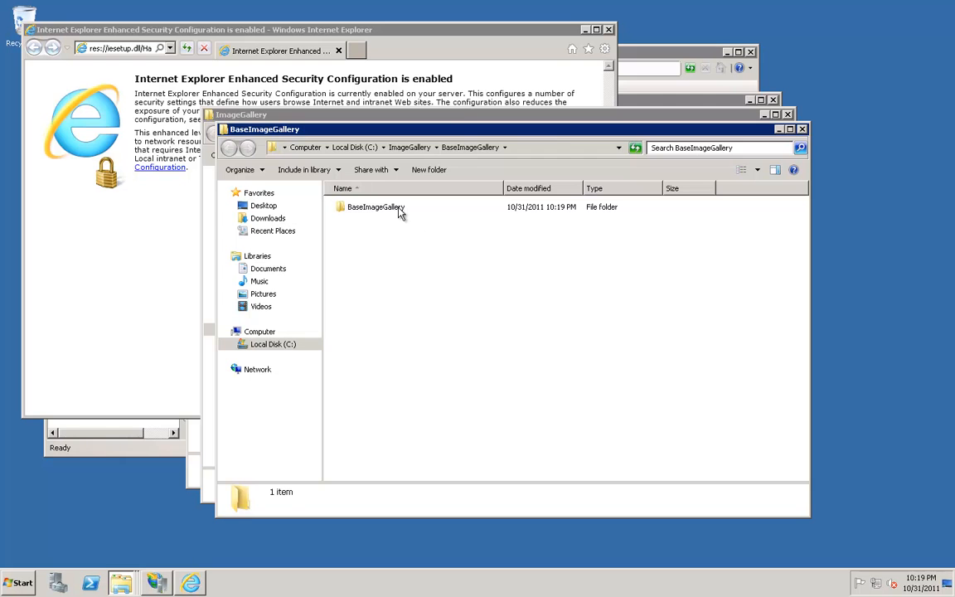
pyautogui.doubleClick(375, 206)
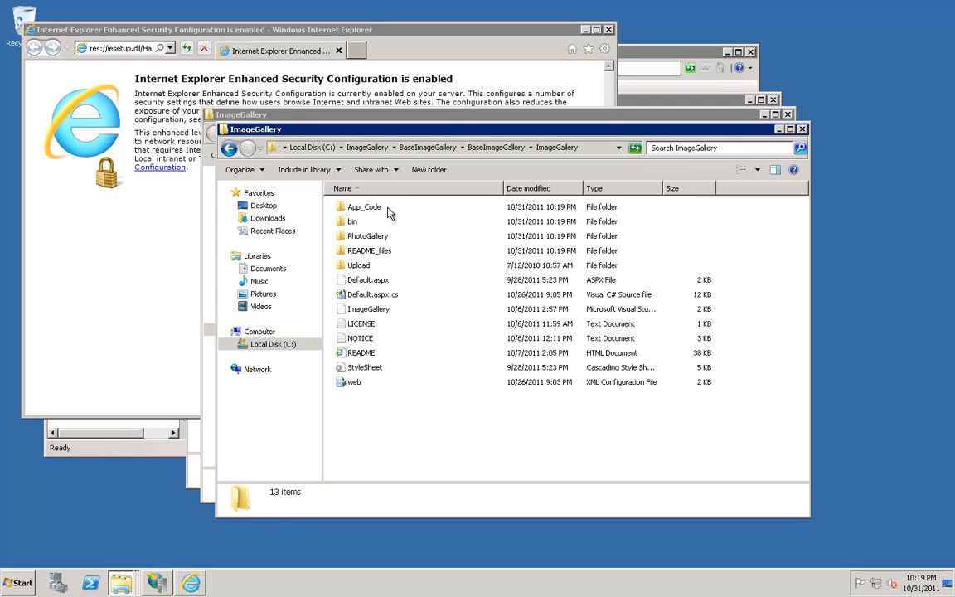
pyautogui.press('ctrl+a')
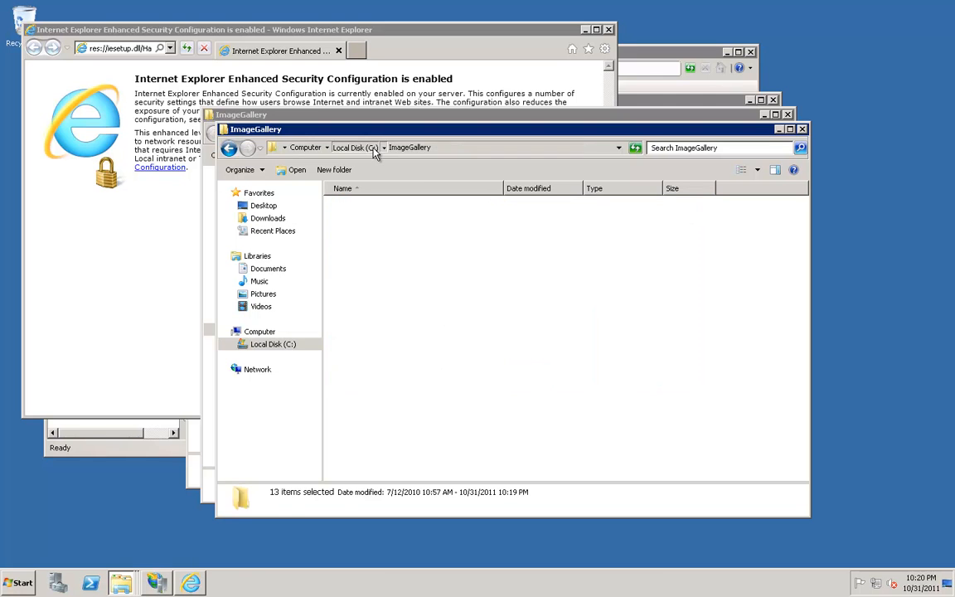
pyautogui.click(353, 148)
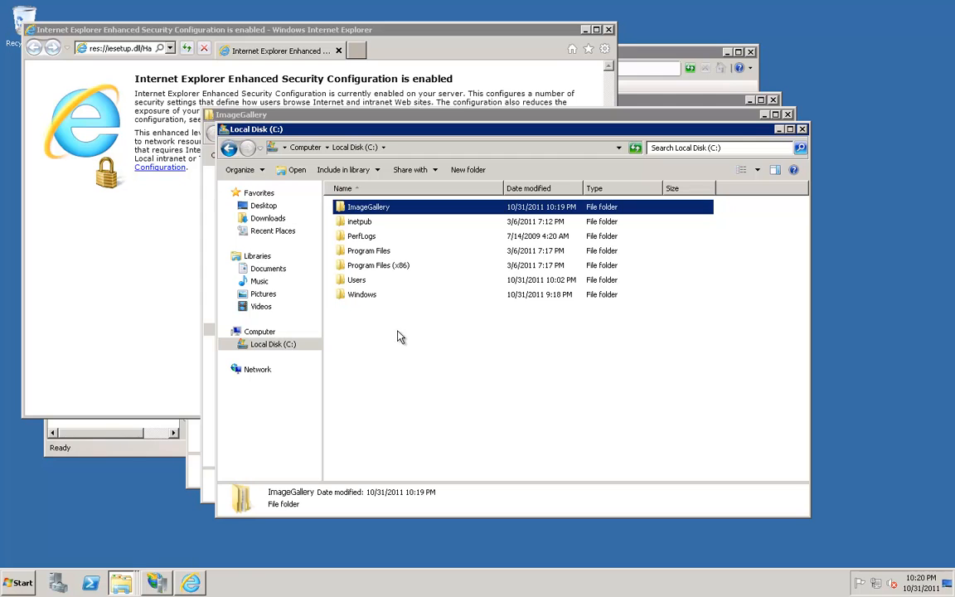
pyautogui.doubleClick(368, 206)
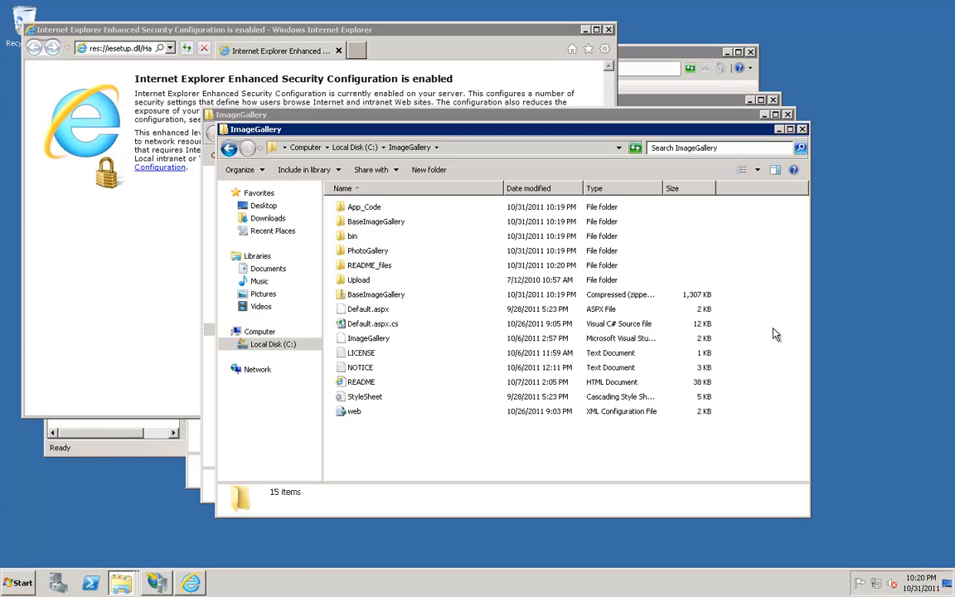
pyautogui.moveTo(393, 406)
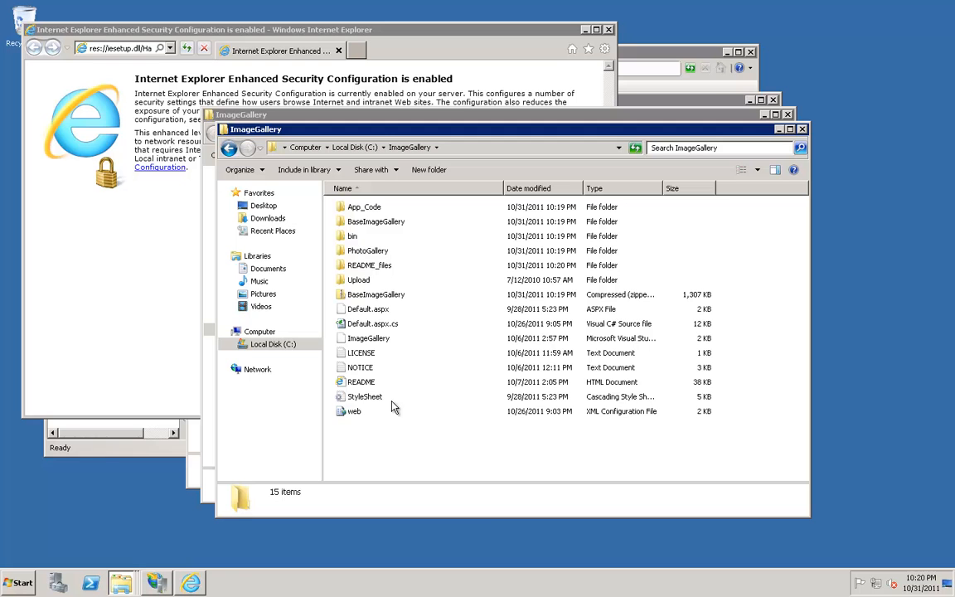
# - Open web.config from C:\ImageGallery with Notepad via Open with
pyautogui.rightClick(354, 411)
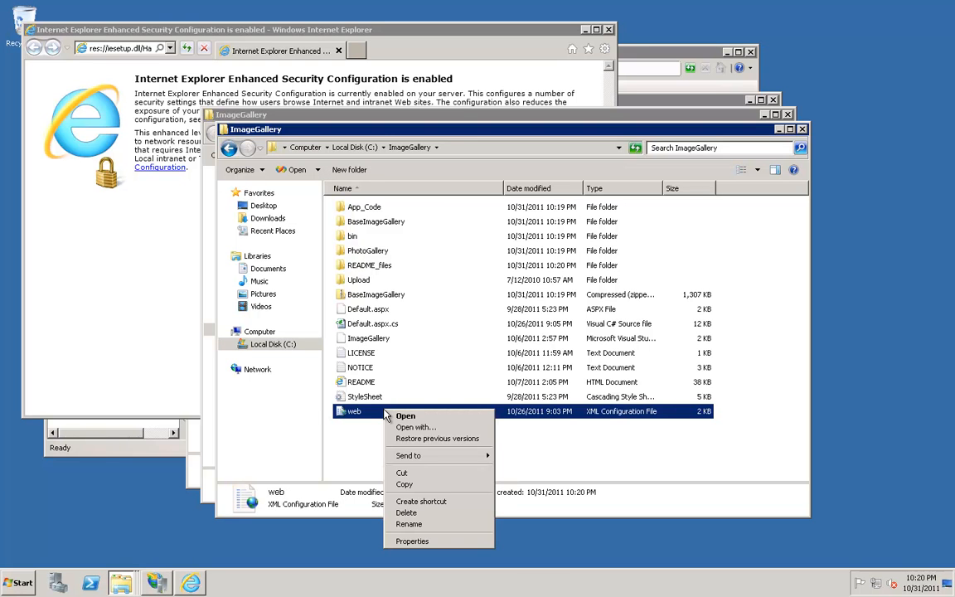
pyautogui.click(416, 427)
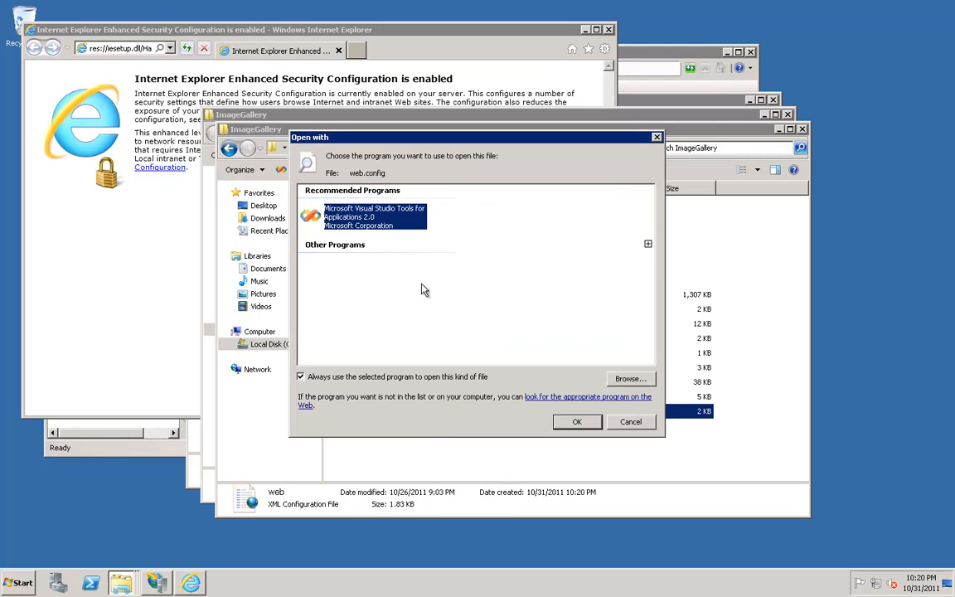
pyautogui.click(647, 243)
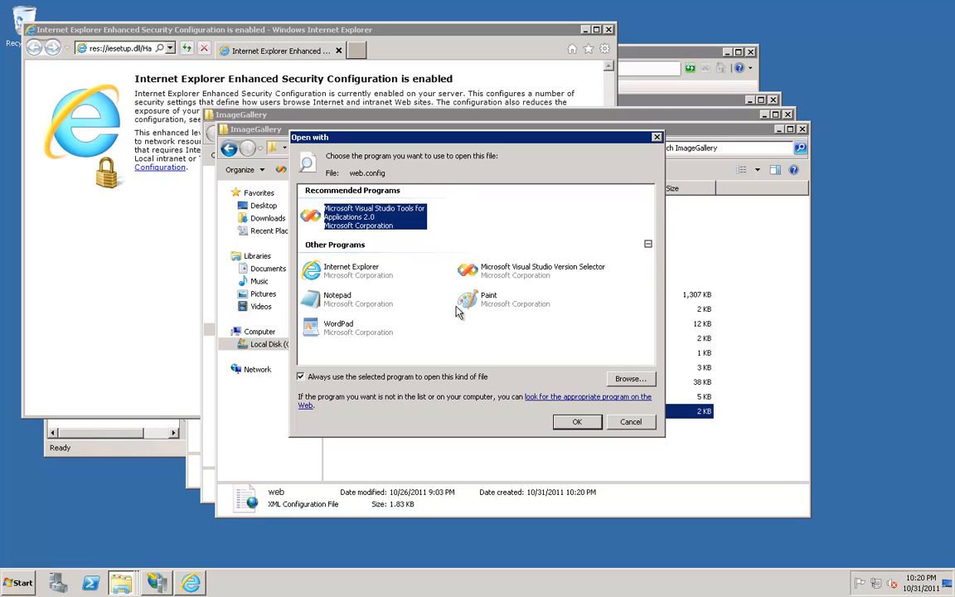
pyautogui.click(357, 298)
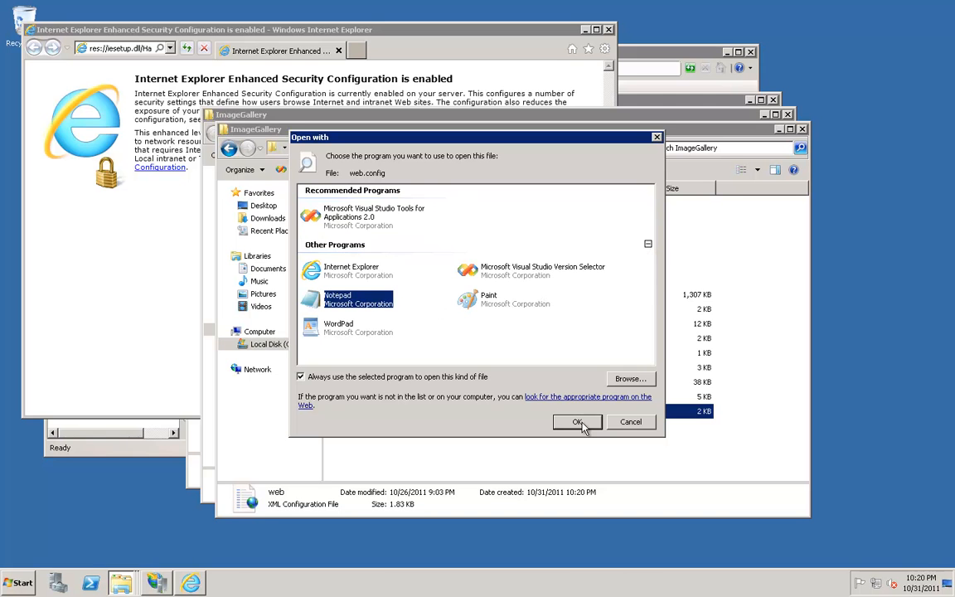
pyautogui.click(576, 421)
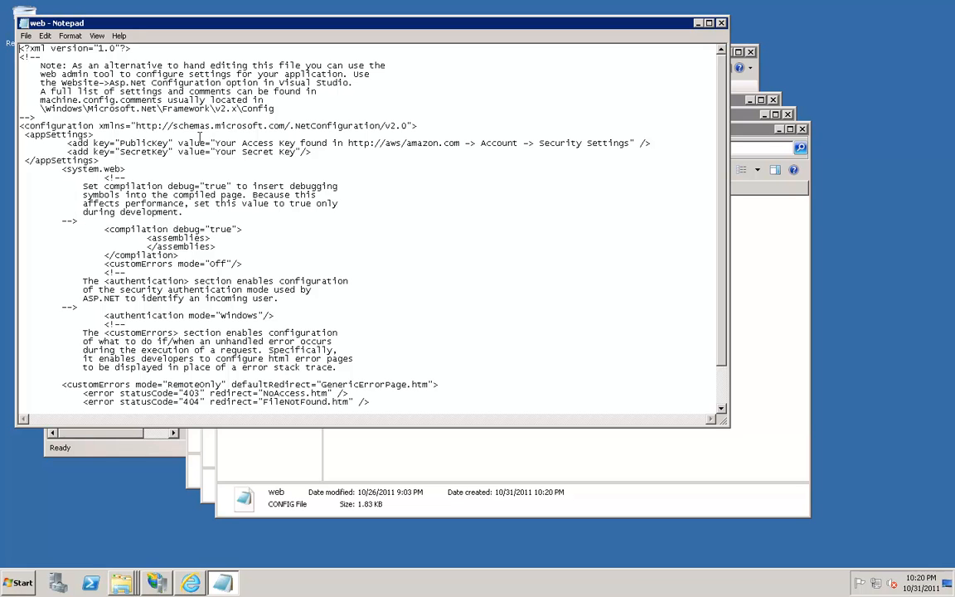
pyautogui.moveTo(326, 145)
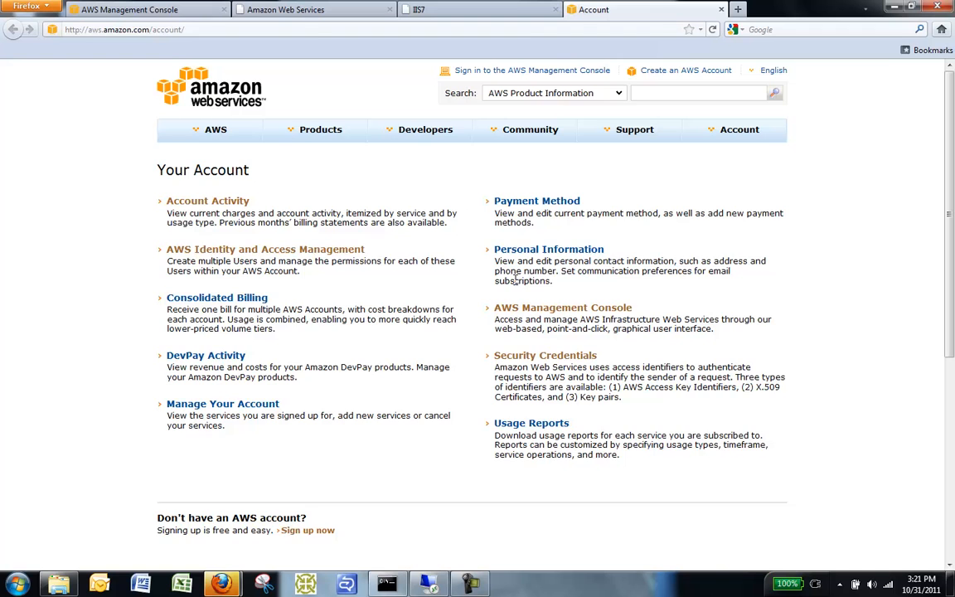
pyautogui.click(531, 69)
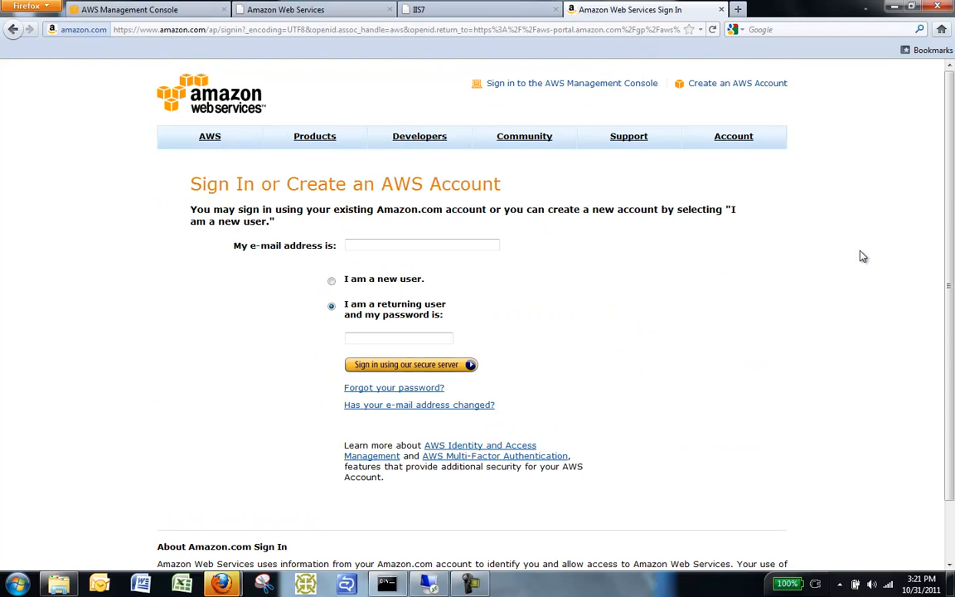
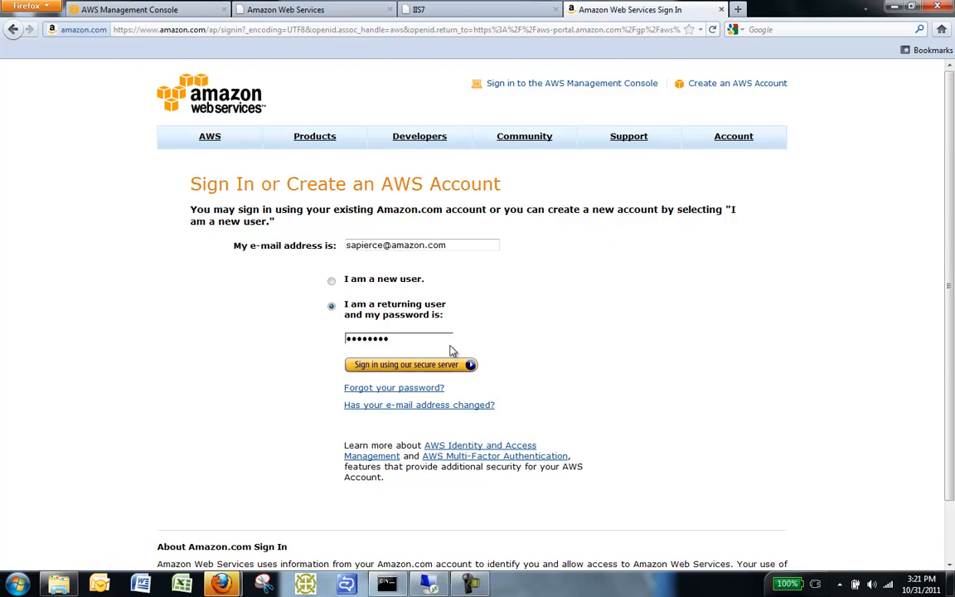
pyautogui.click(405, 365)
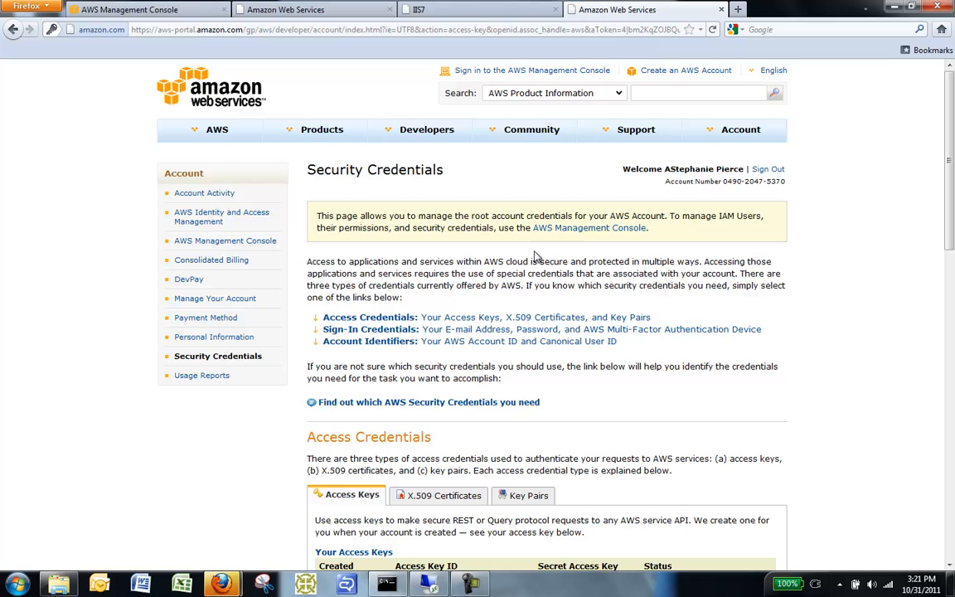
pyautogui.scroll(-3)
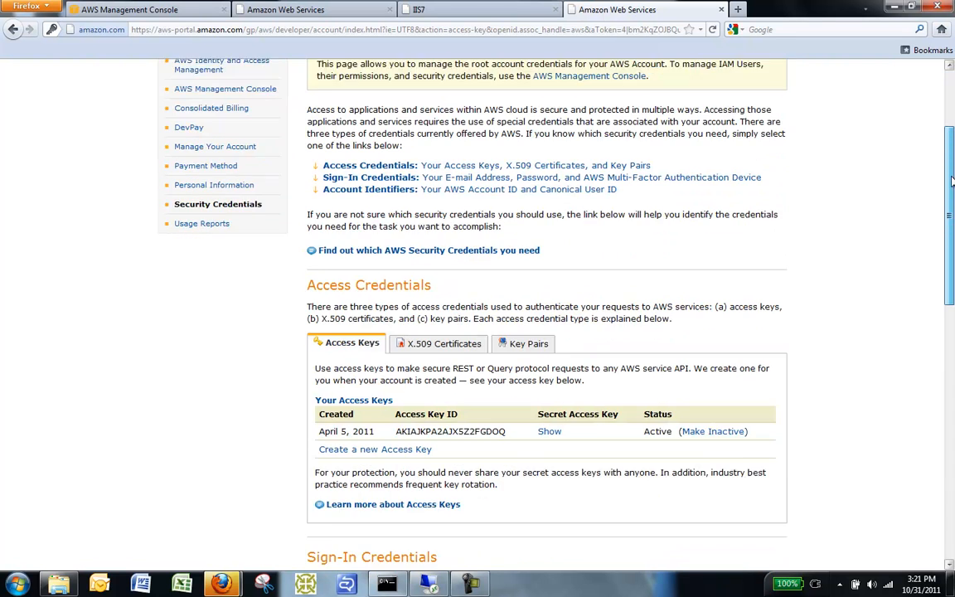
pyautogui.doubleClick(450, 367)
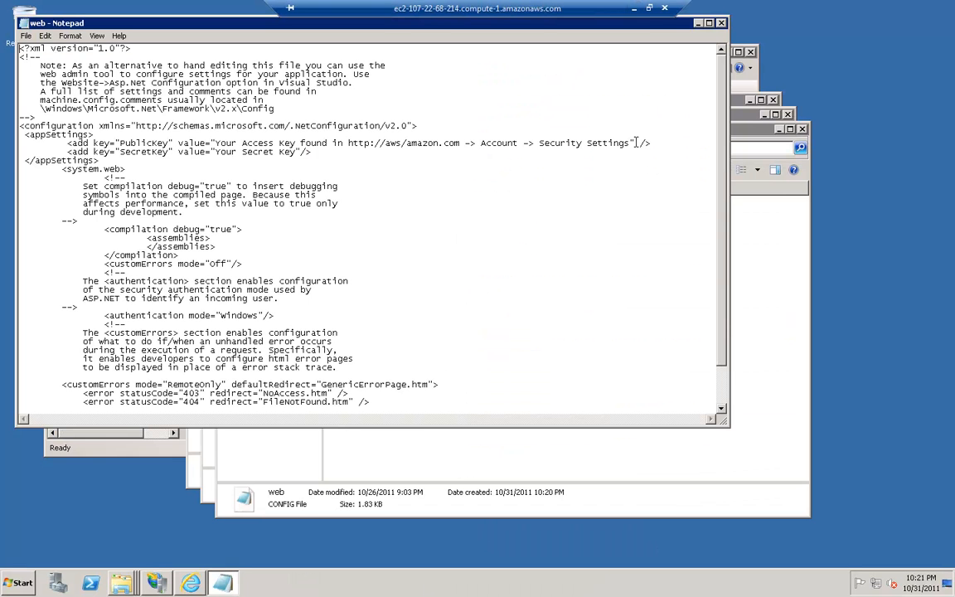
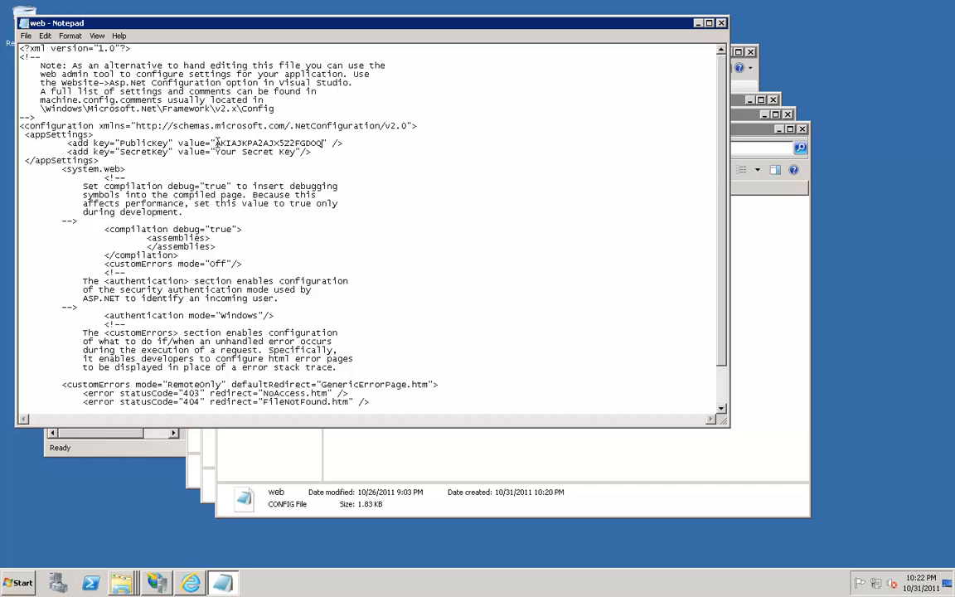
pyautogui.moveTo(616, 9)
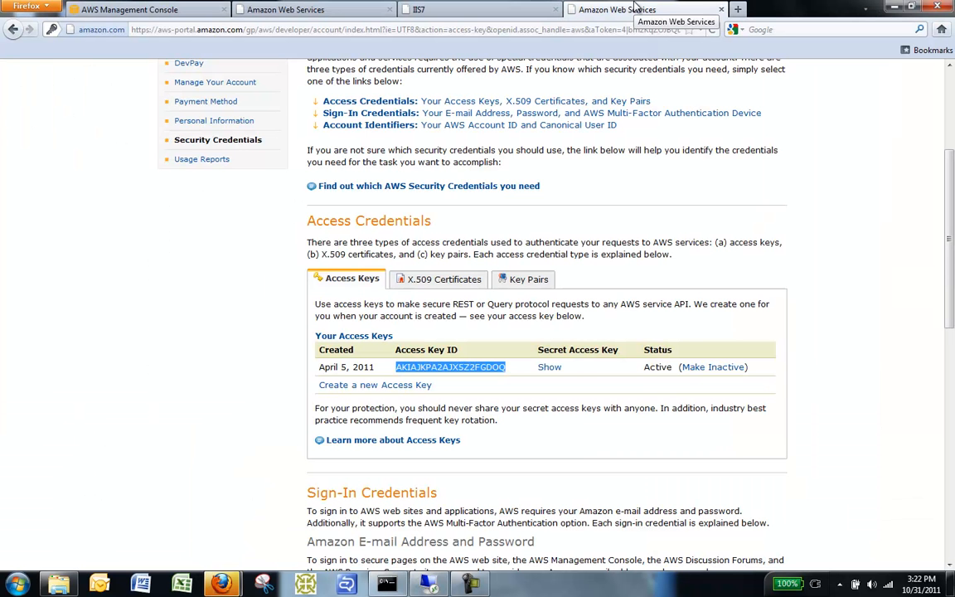
pyautogui.click(550, 366)
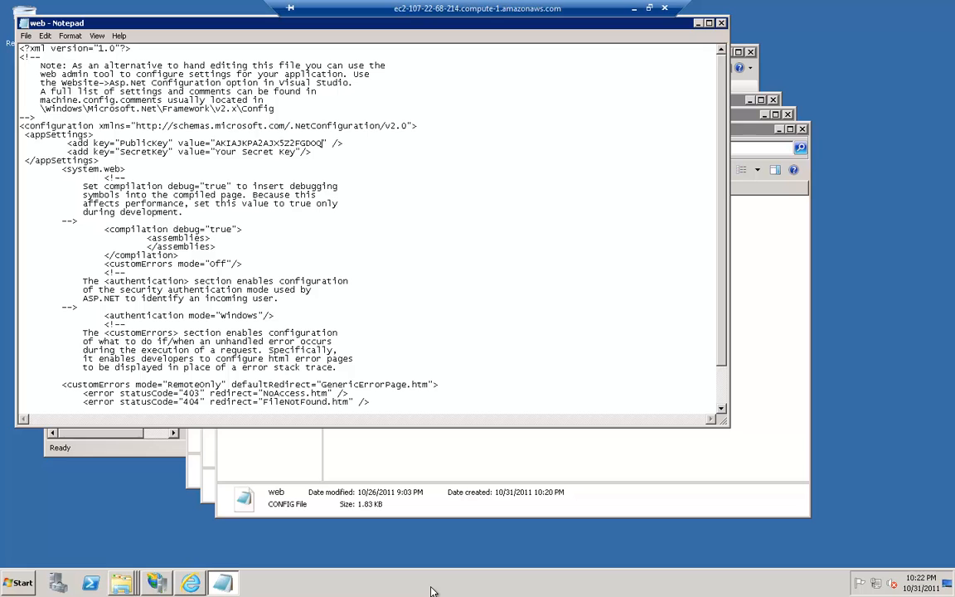
pyautogui.doubleClick(256, 152)
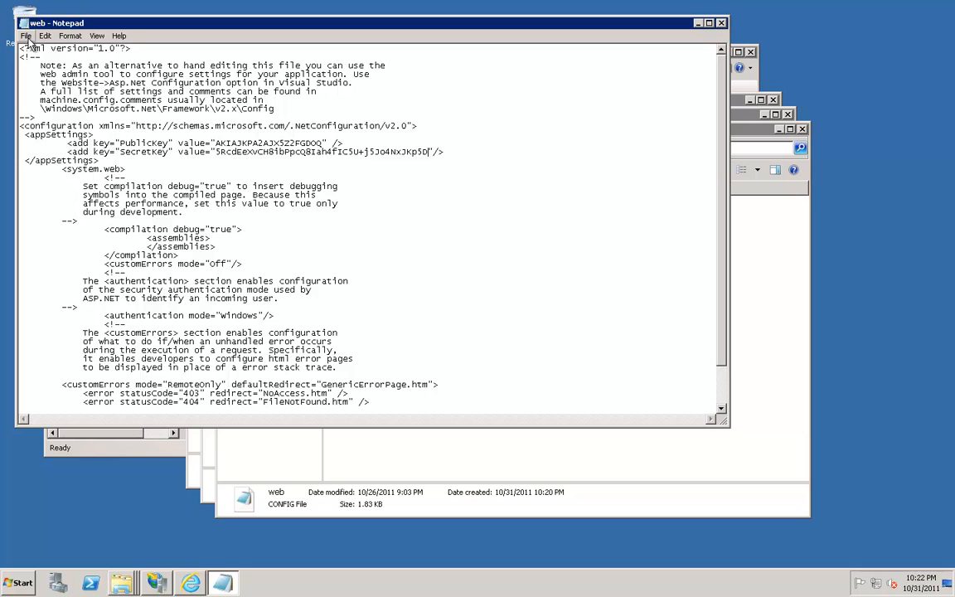
pyautogui.moveTo(594, 35)
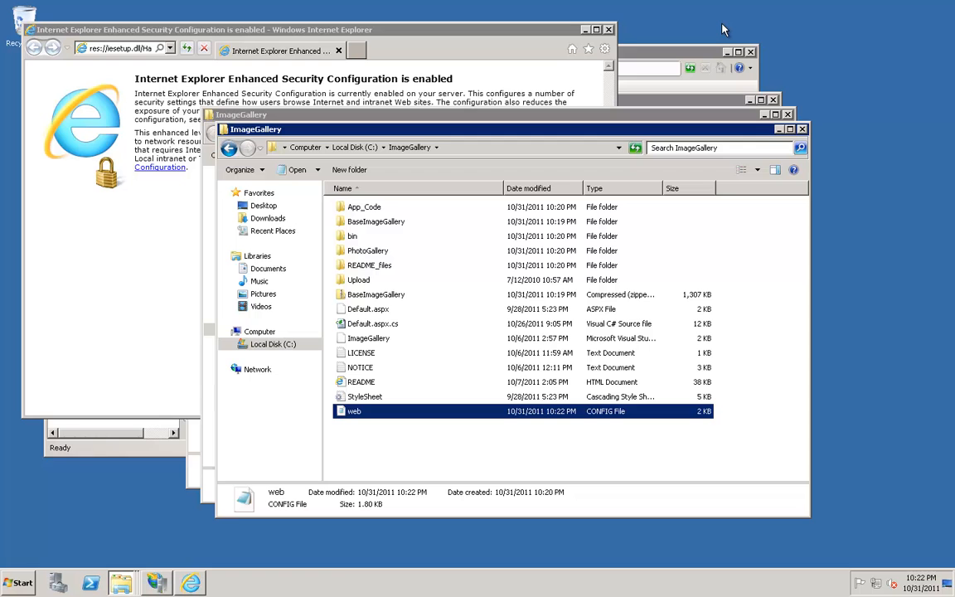
pyautogui.moveTo(567, 199)
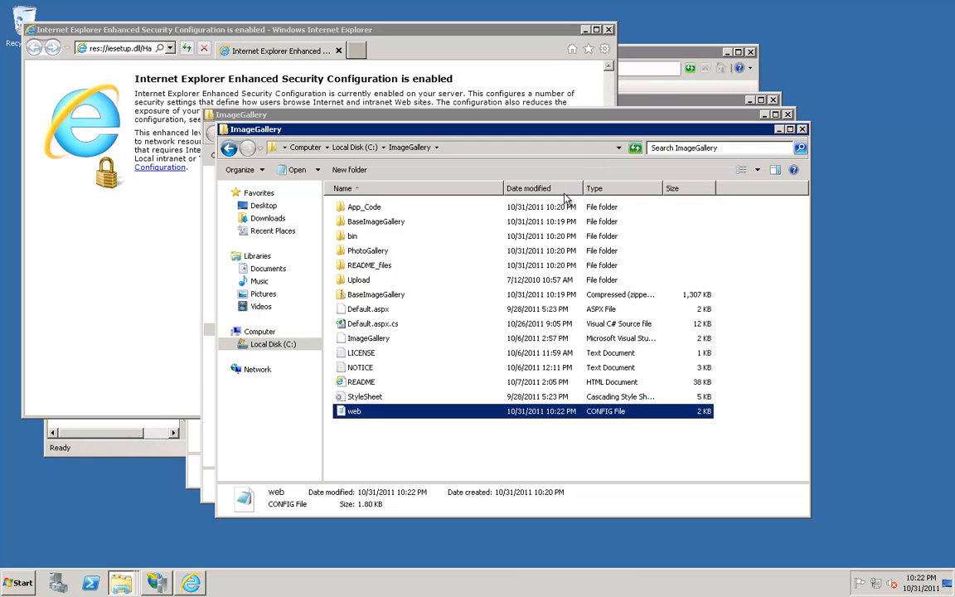
pyautogui.moveTo(400, 326)
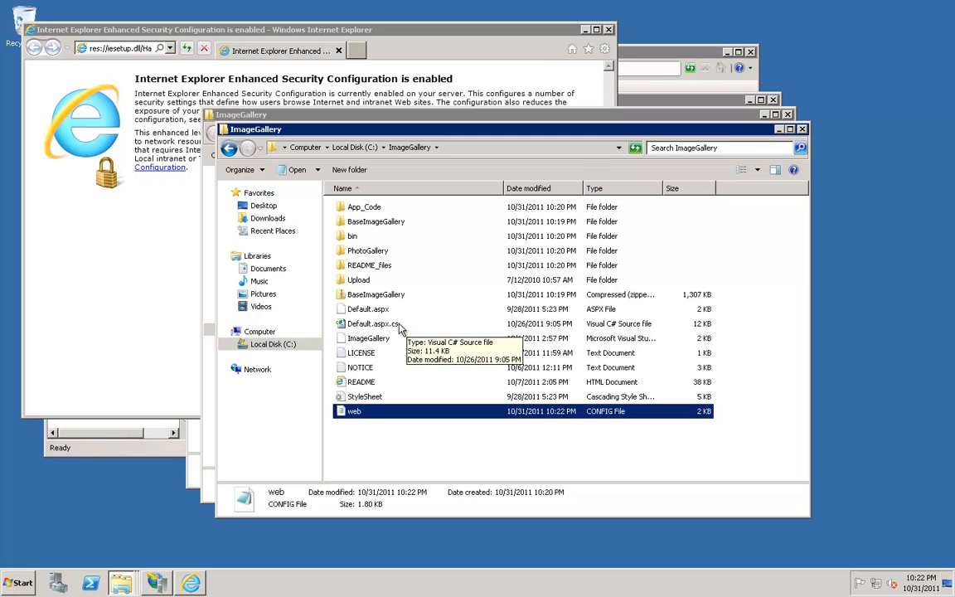
# - Open Default.aspx.cs from C:\ImageGallery in Notepad
pyautogui.click(373, 323)
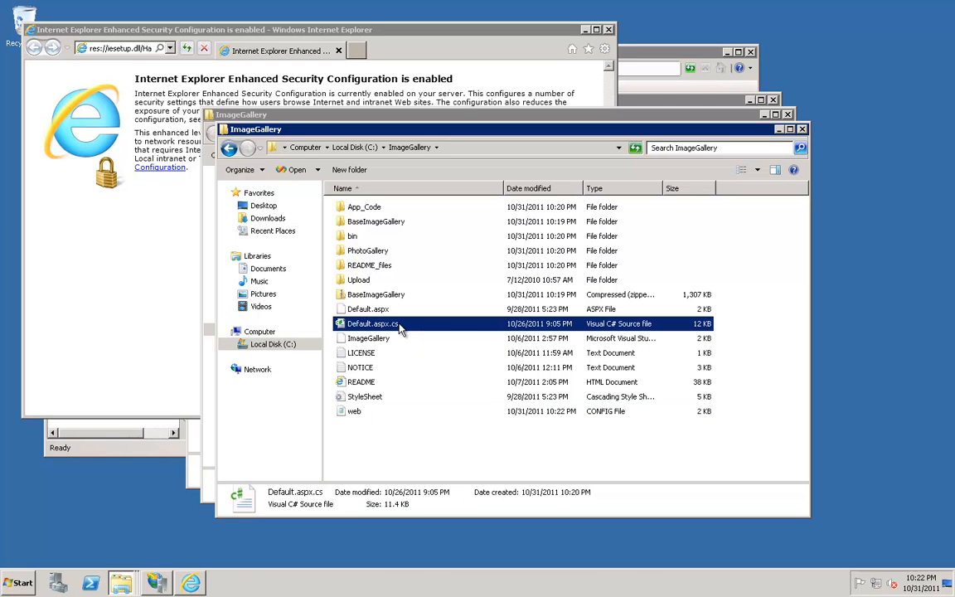
pyautogui.rightClick(372, 323)
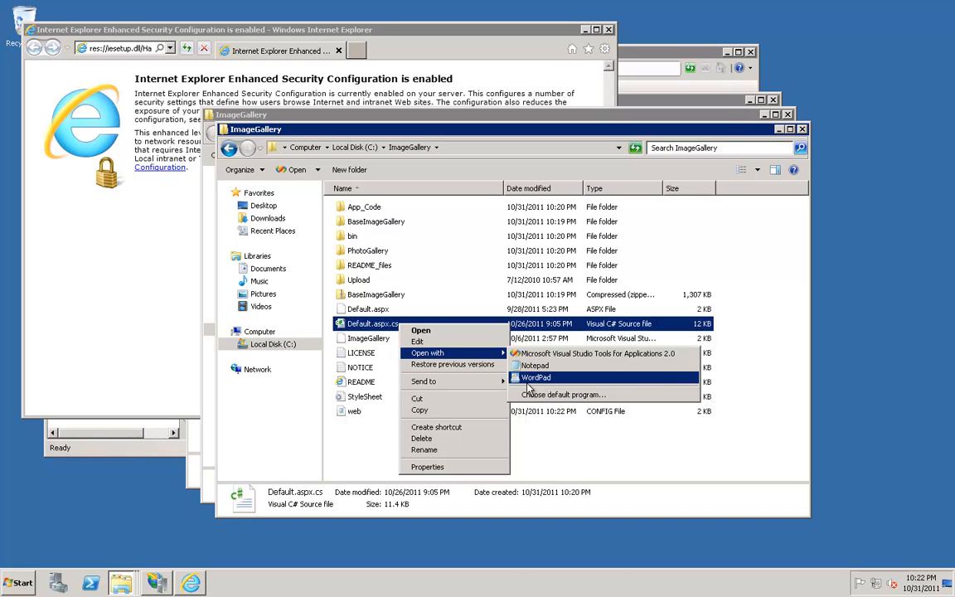
pyautogui.click(536, 365)
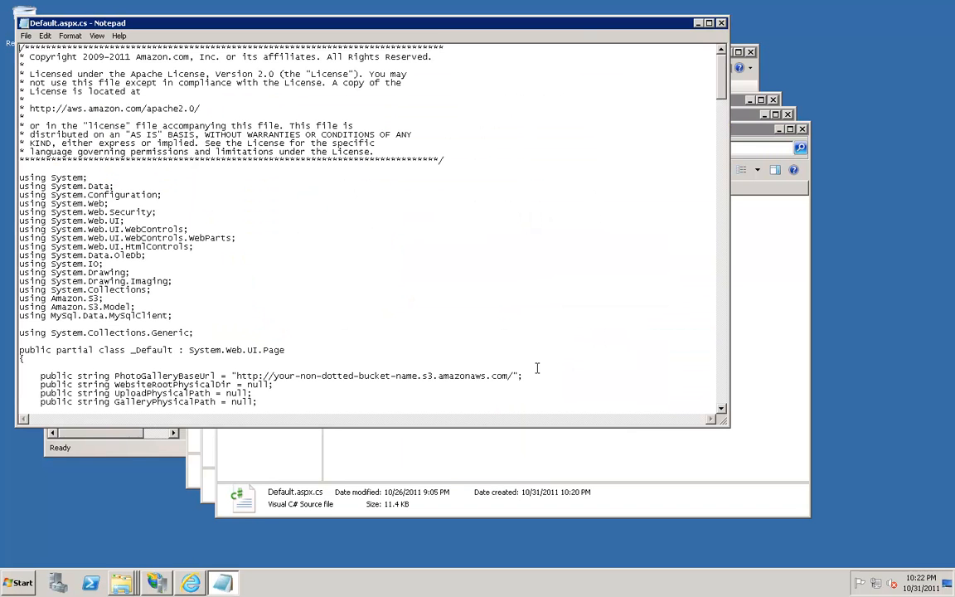
pyautogui.scroll(-3)
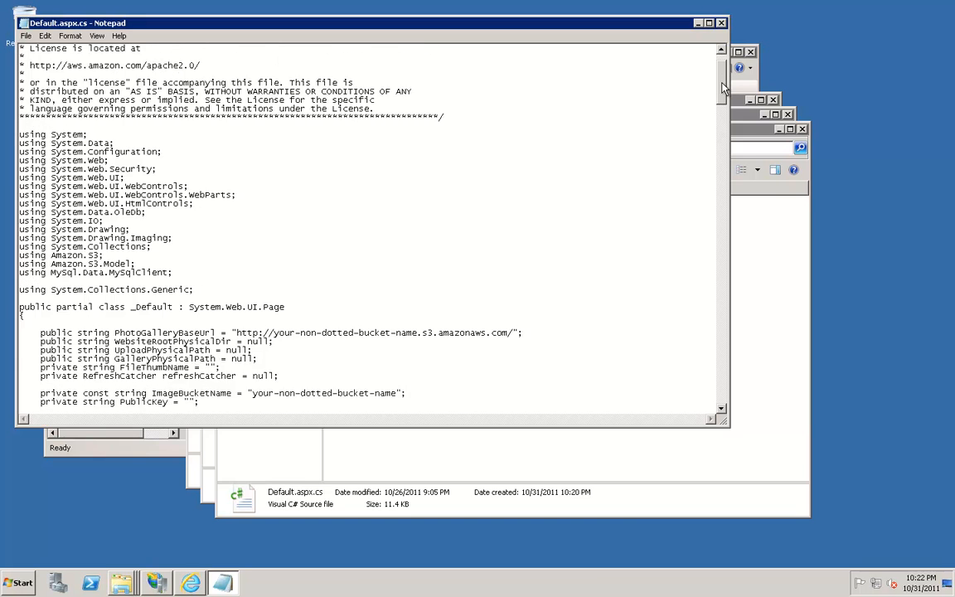
pyautogui.scroll(-3)
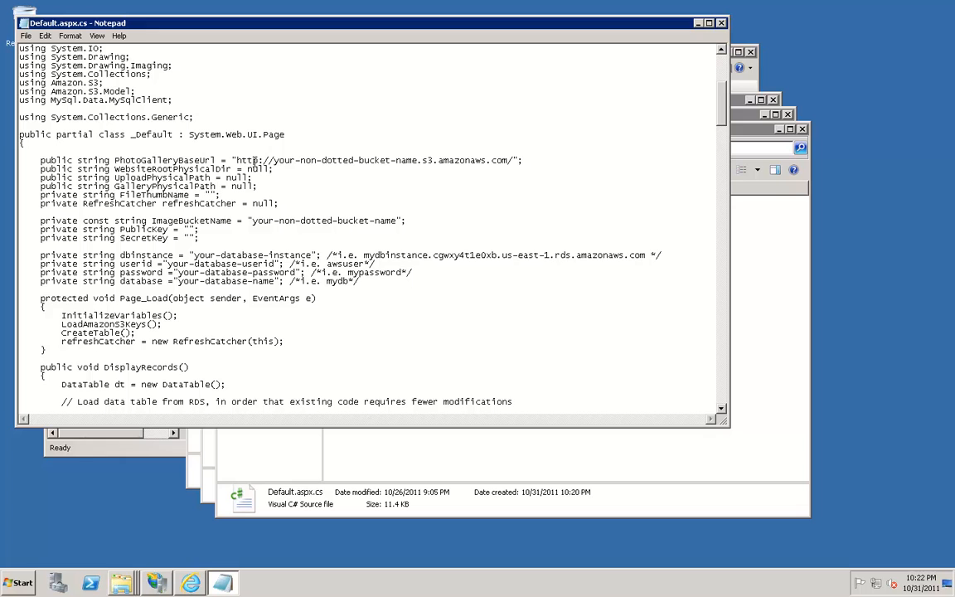
pyautogui.moveTo(564, 126)
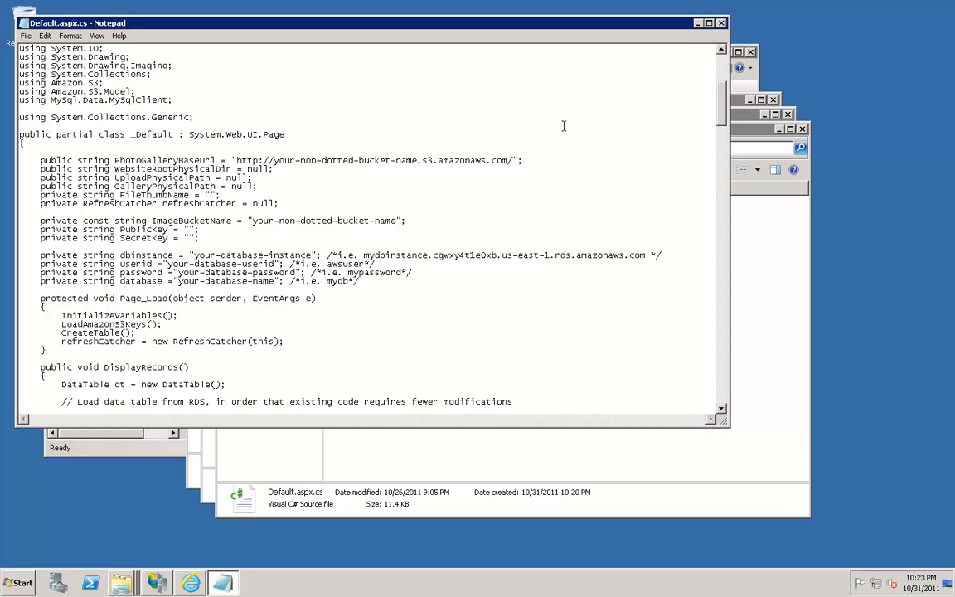
pyautogui.moveTo(605, 8)
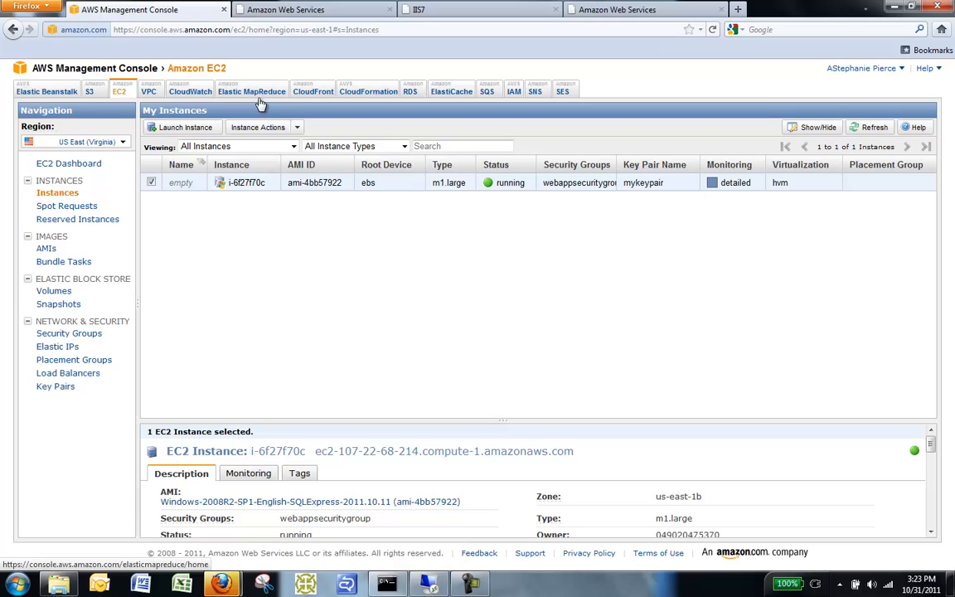
# - Select the CloudFront Download distribution and enlarge its details pane
pyautogui.click(312, 91)
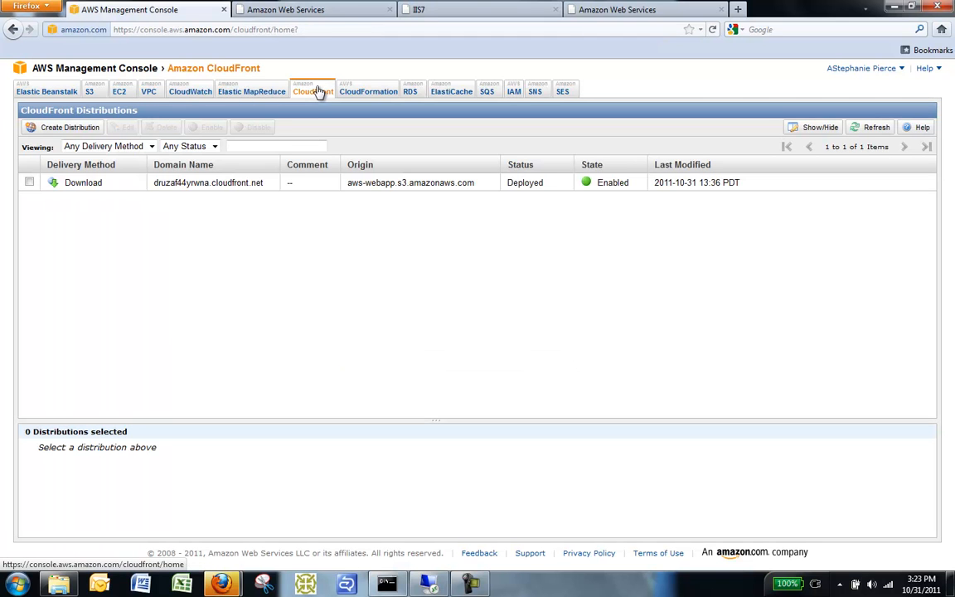
pyautogui.moveTo(520, 170)
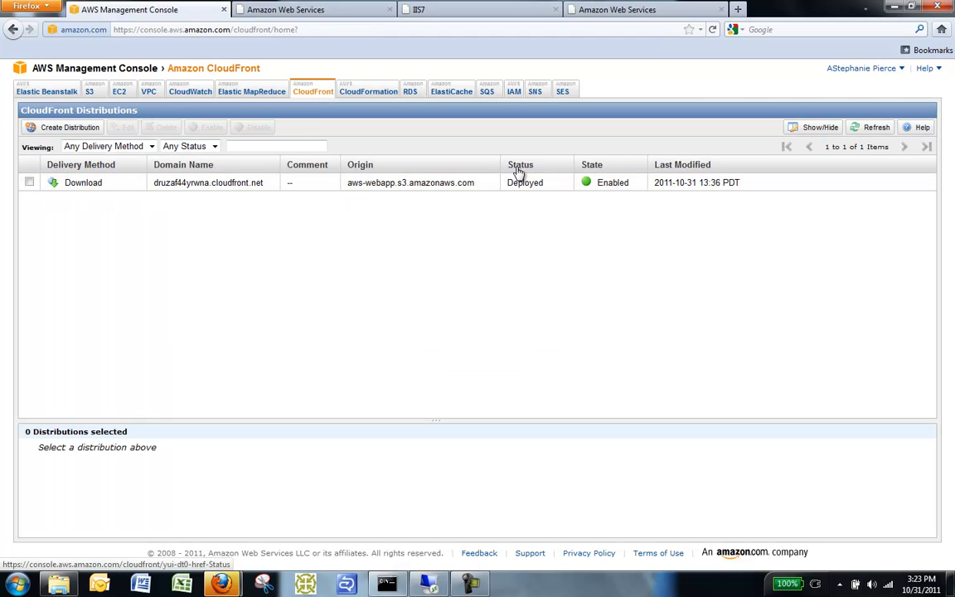
pyautogui.click(29, 182)
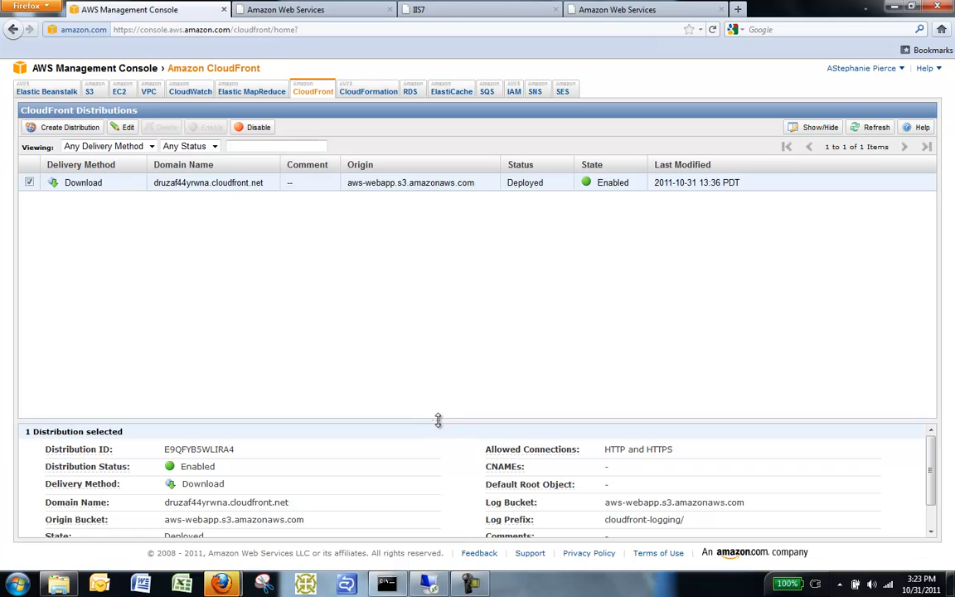
pyautogui.moveTo(437, 420); pyautogui.dragTo(438, 206)
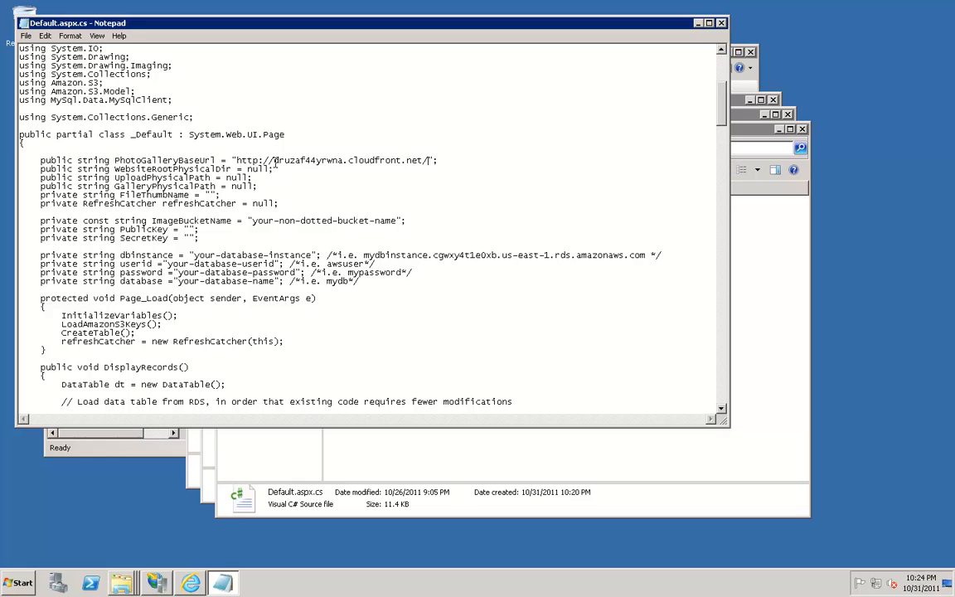
pyautogui.moveTo(338, 172)
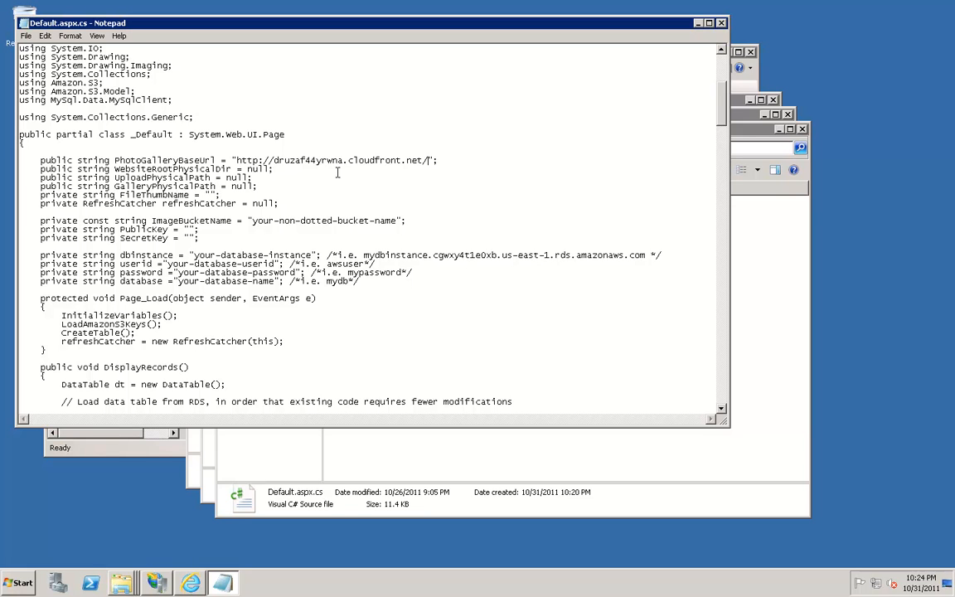
pyautogui.moveTo(222, 218)
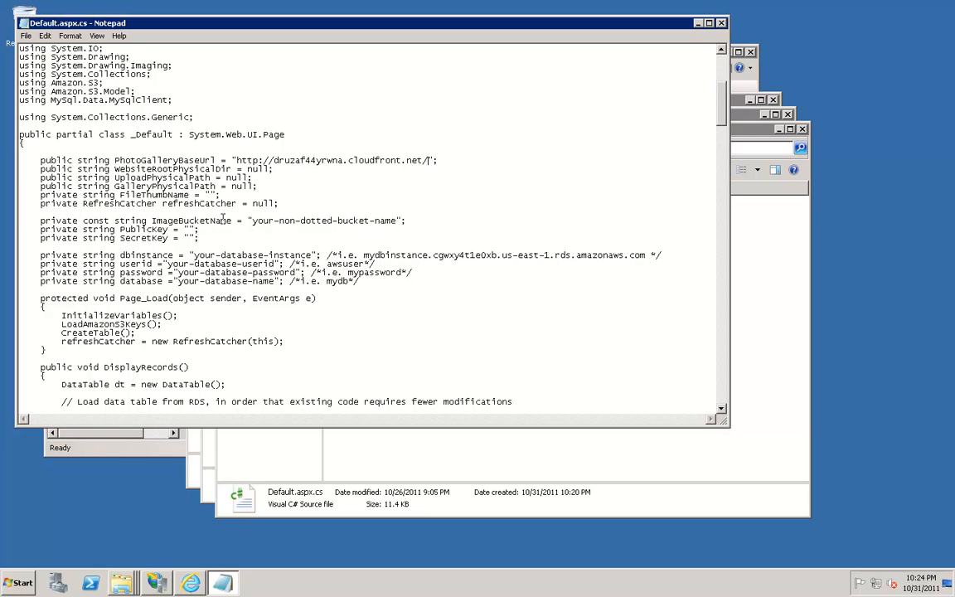
# - Replace the ImageBucketName placeholder with aws-webapp
pyautogui.doubleClick(340, 221)
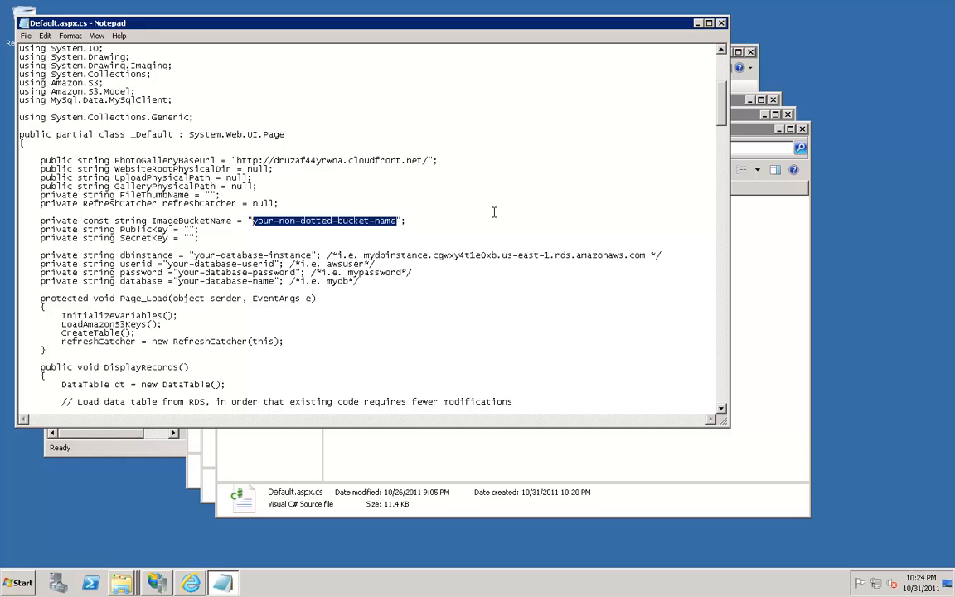
pyautogui.write('aws-web')
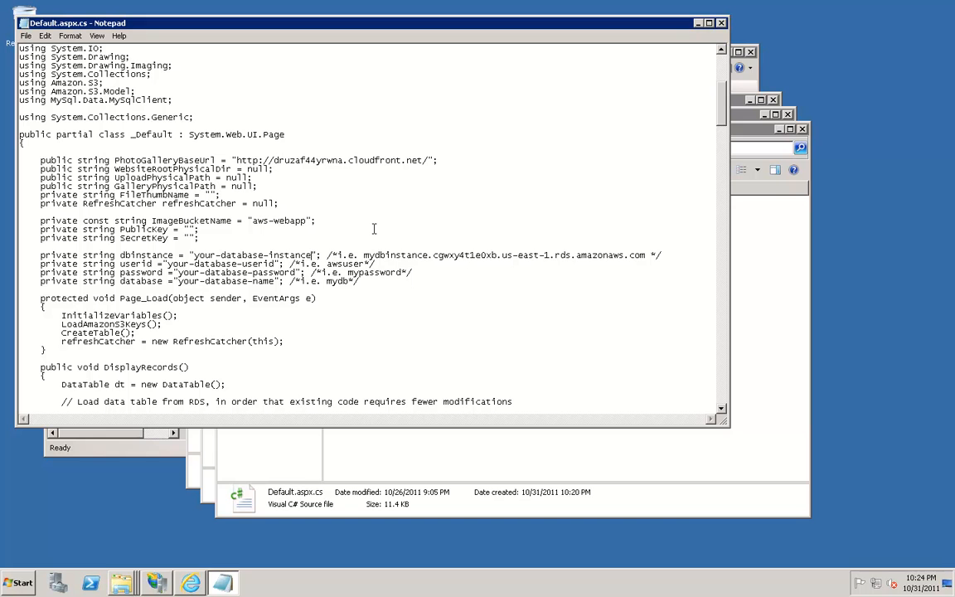
pyautogui.moveTo(610, 6)
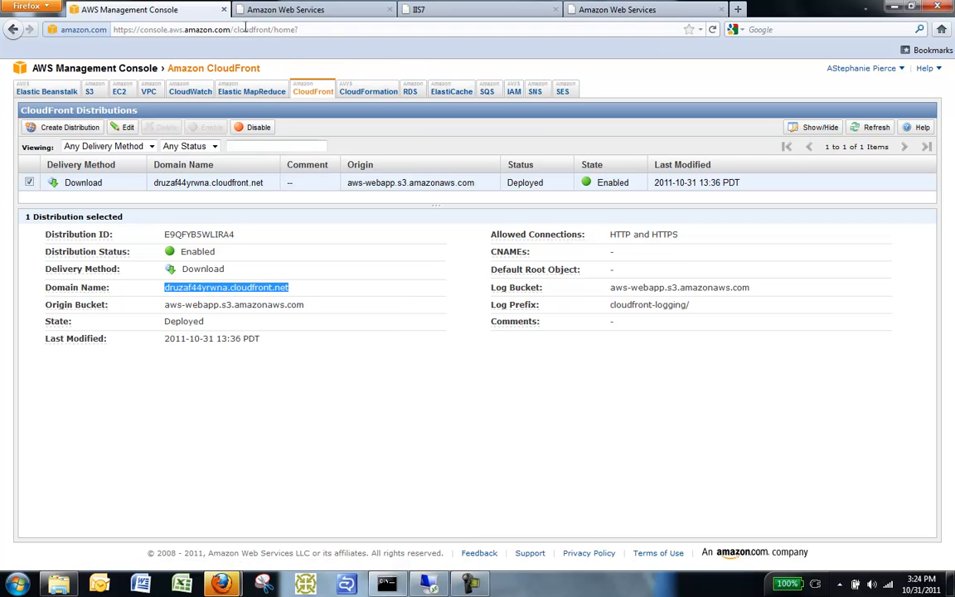
pyautogui.moveTo(191, 16)
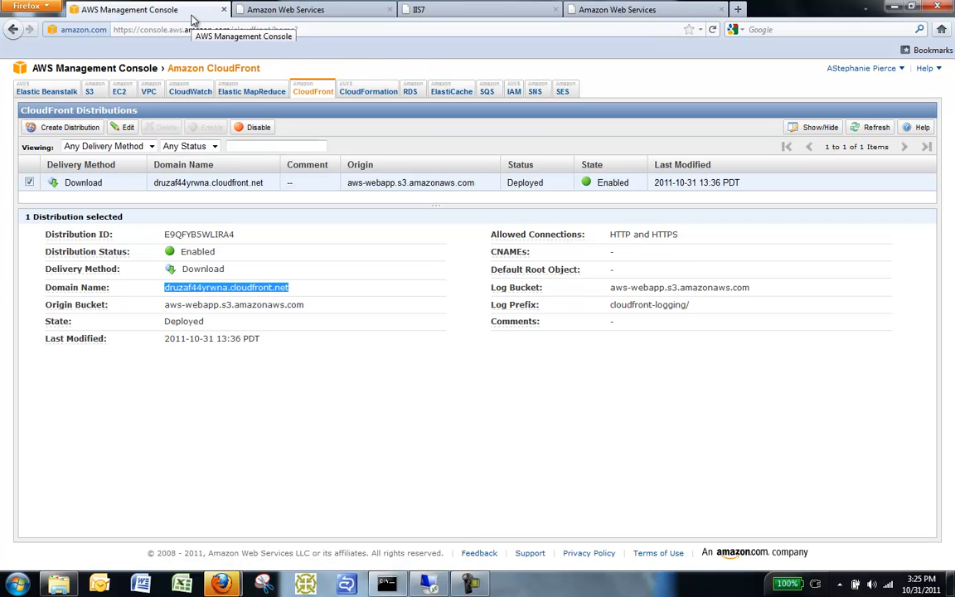
# - Open RDS DB Instances and select mydbinstance to expose its endpoint for copying
pyautogui.click(412, 88)
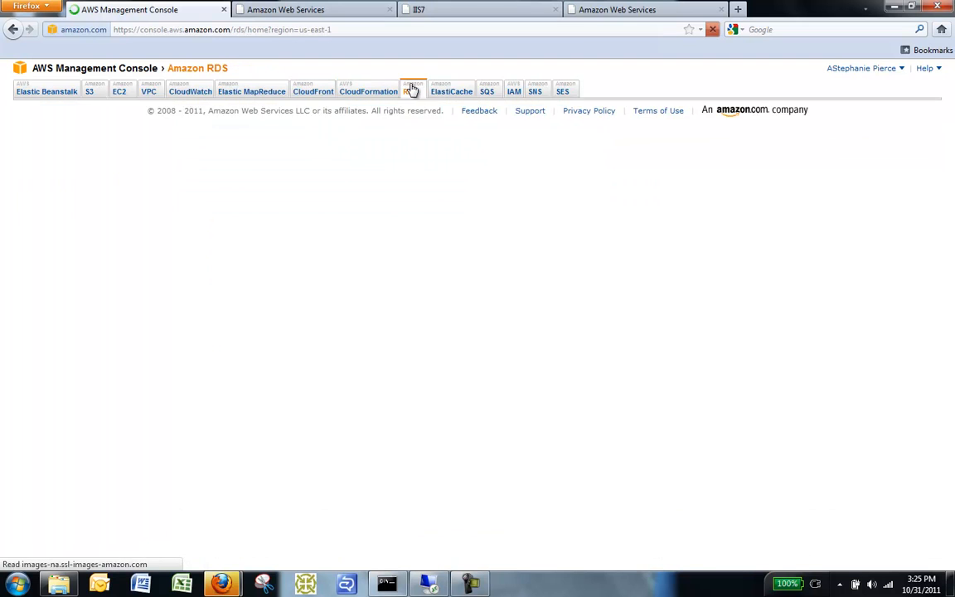
pyautogui.click(410, 87)
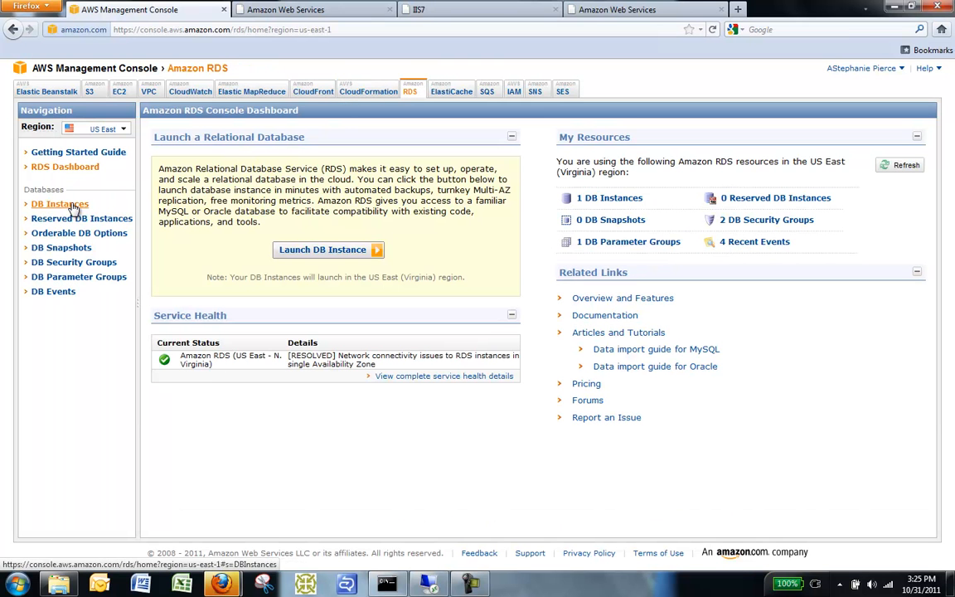
pyautogui.click(59, 204)
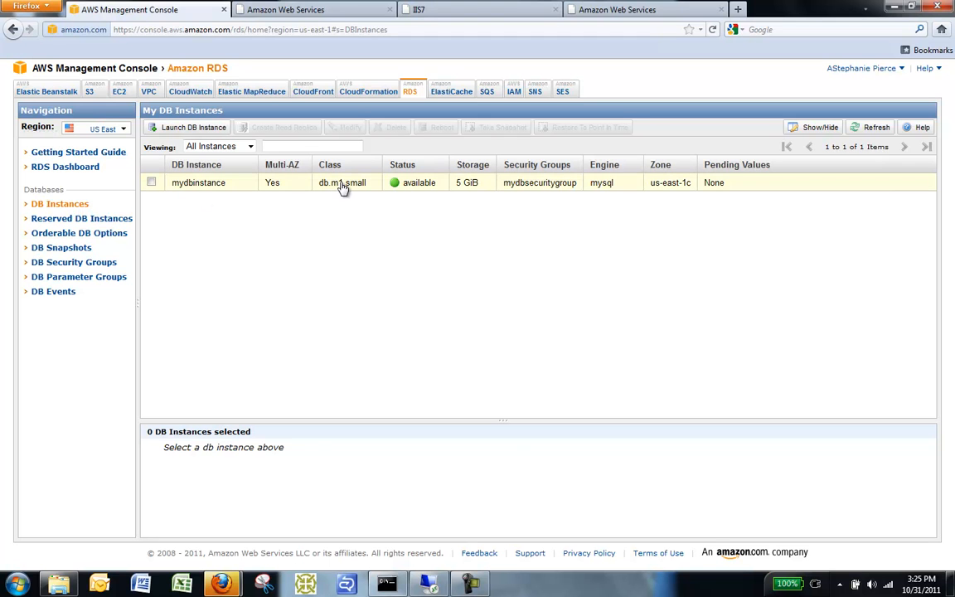
pyautogui.click(198, 182)
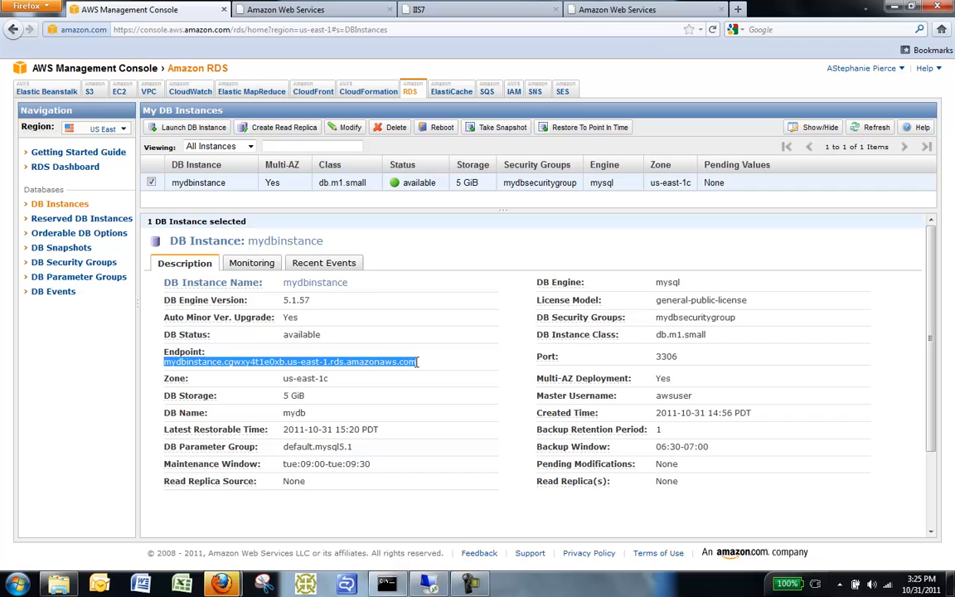
pyautogui.moveTo(439, 532)
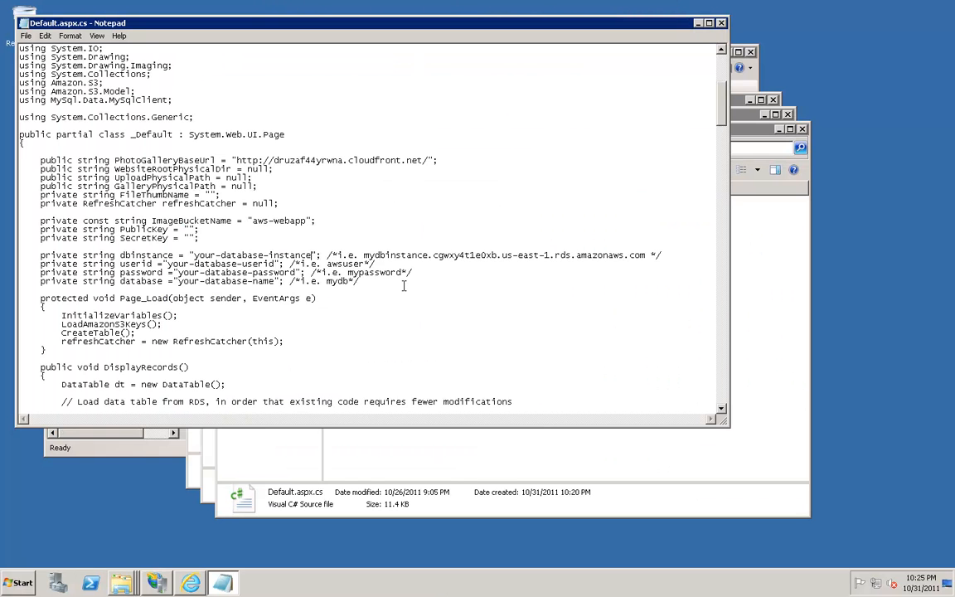
pyautogui.doubleClick(251, 255)
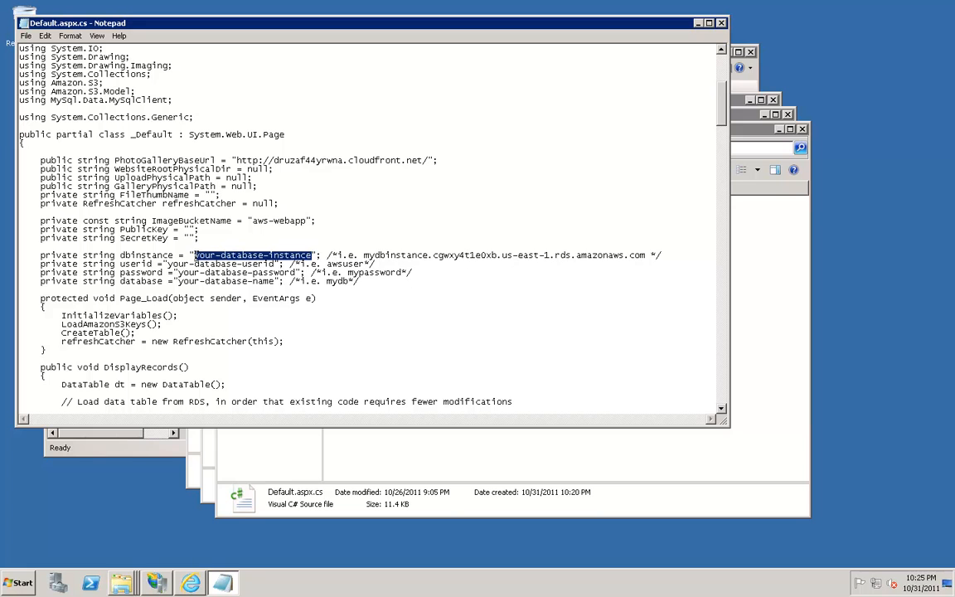
pyautogui.write('mydbinstance.cgwxy4t1e0xb.us-east-1.rds.amazonaws.com')
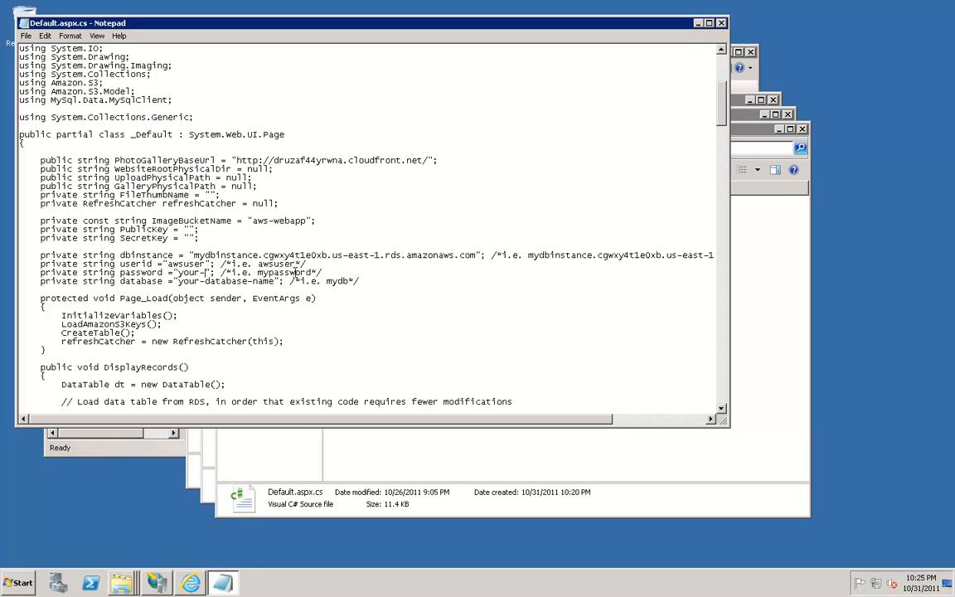
pyautogui.write('mypassword')
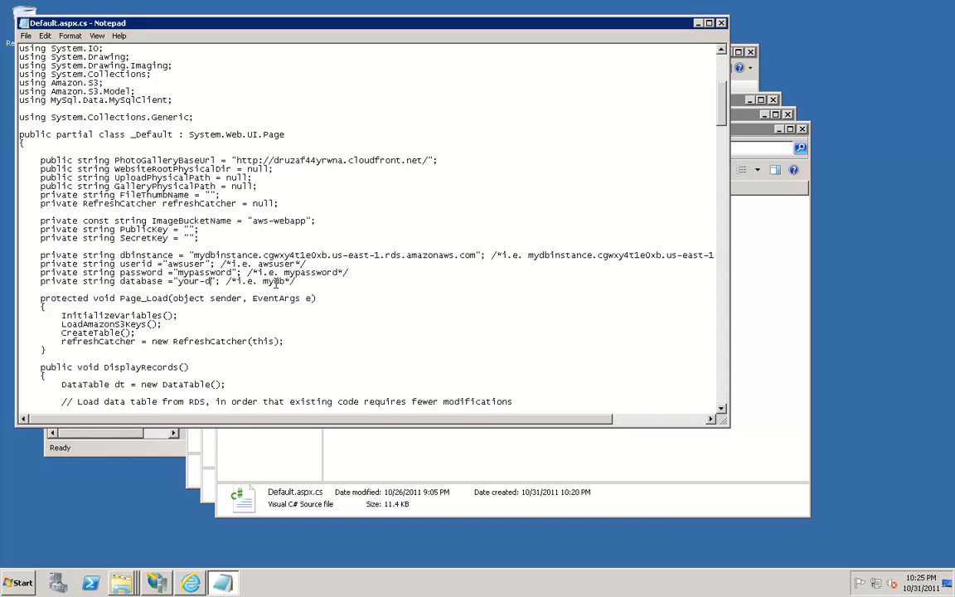
pyautogui.write('mydb')
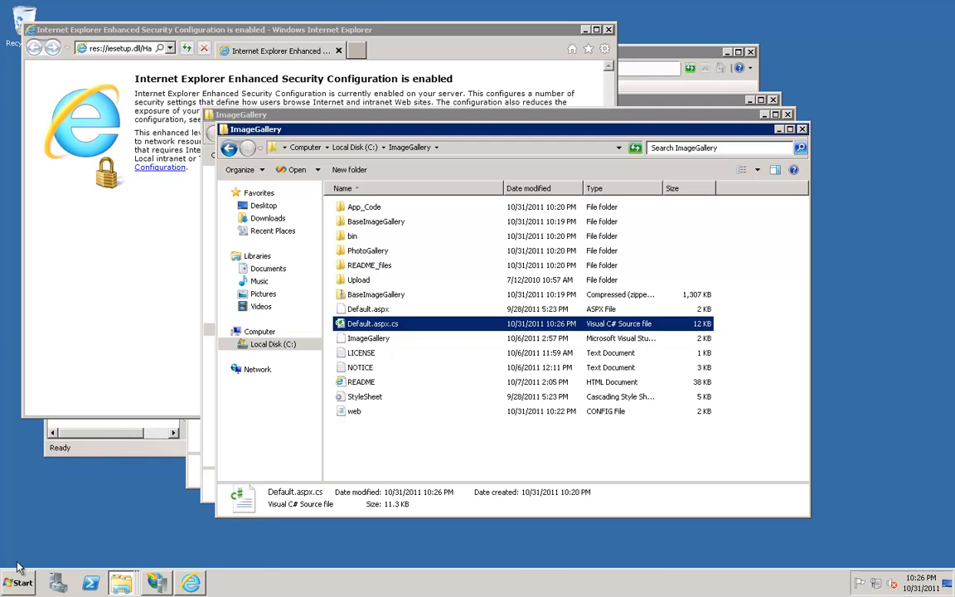
# - Launch Internet Information Services (IIS) Manager from the Start menu
pyautogui.click(19, 583)
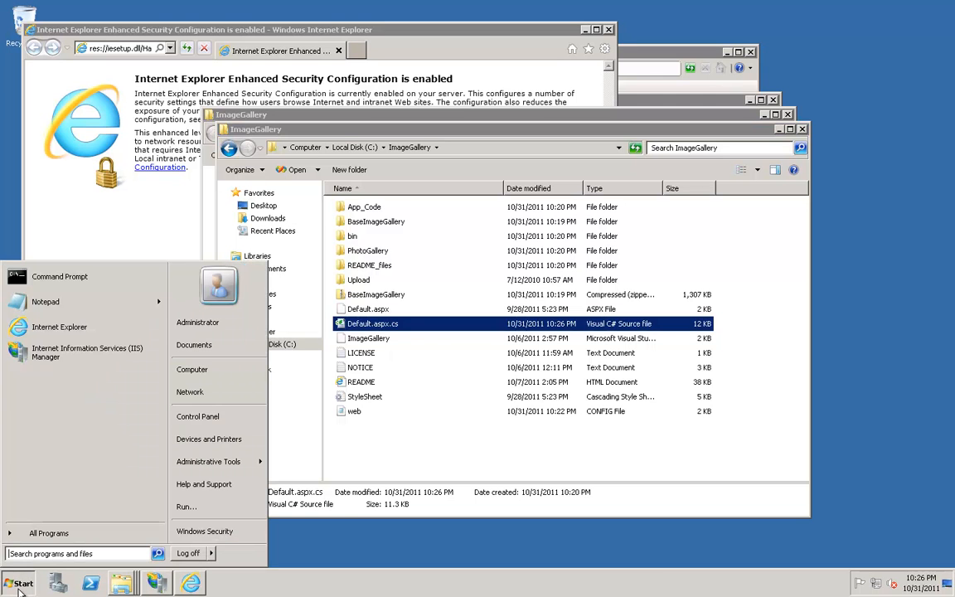
pyautogui.click(208, 460)
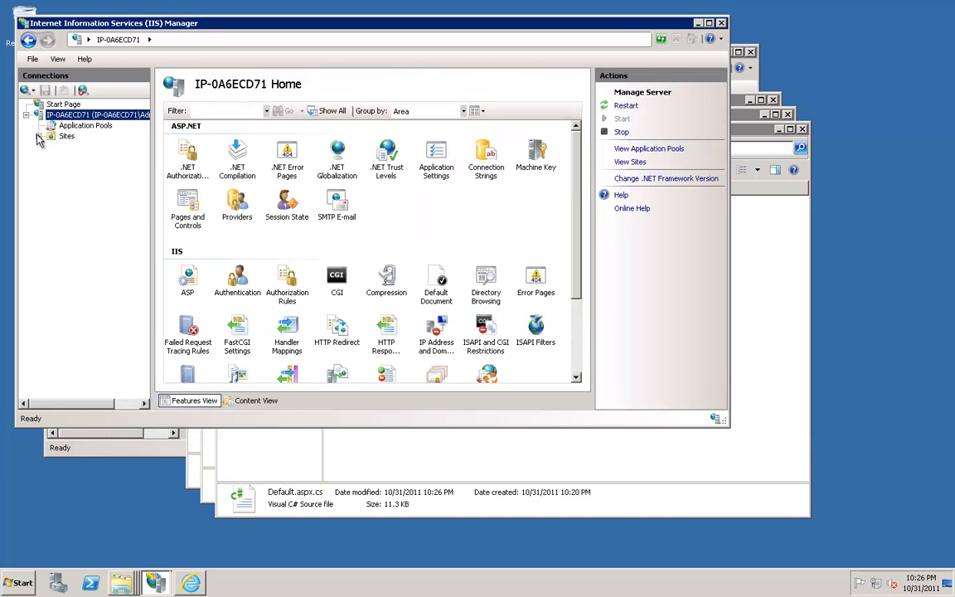
# - Set the Default Web Site's physical path to c:\ImageGallery in Advanced Settings
pyautogui.rightClick(98, 146)
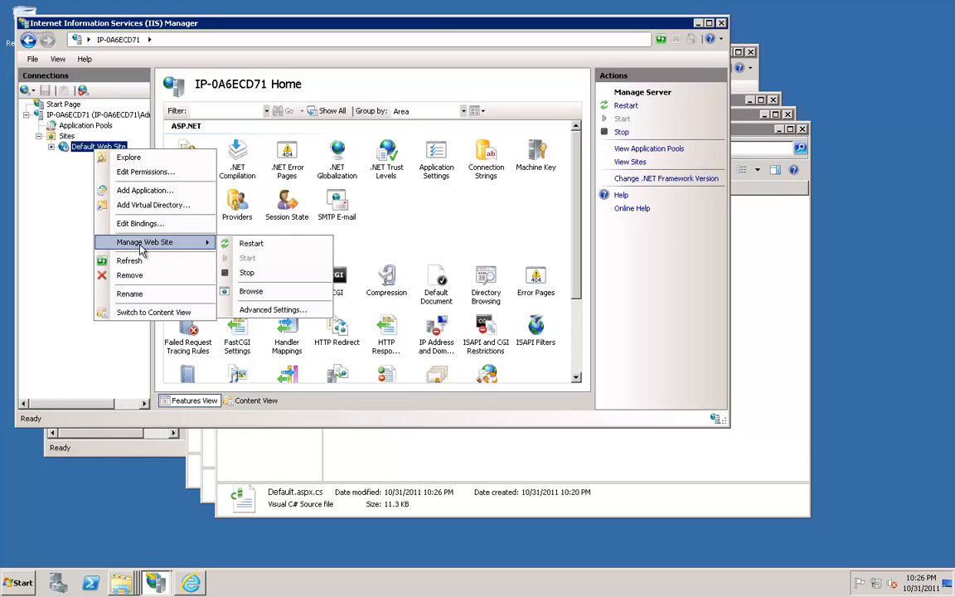
pyautogui.moveTo(273, 310)
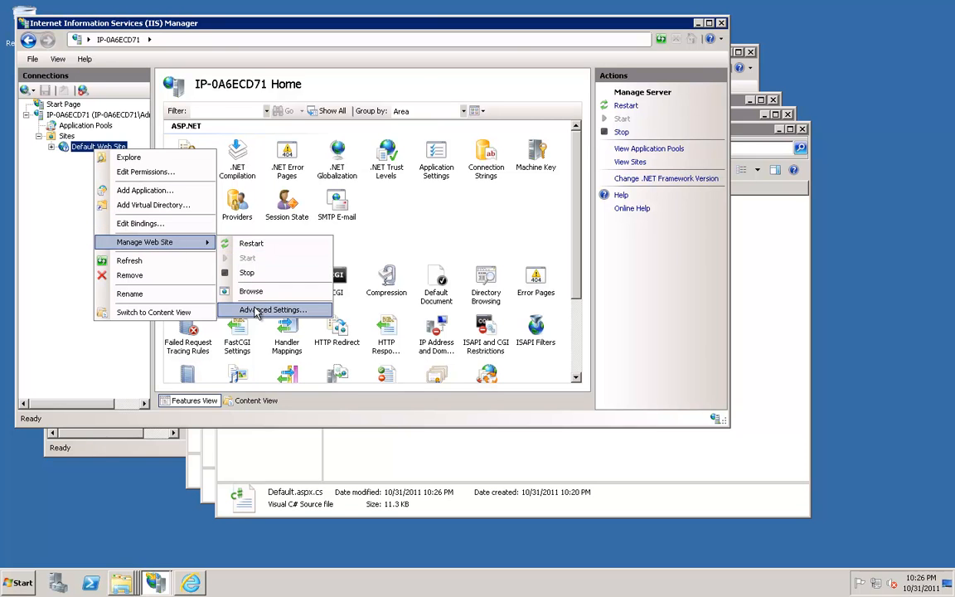
pyautogui.click(273, 309)
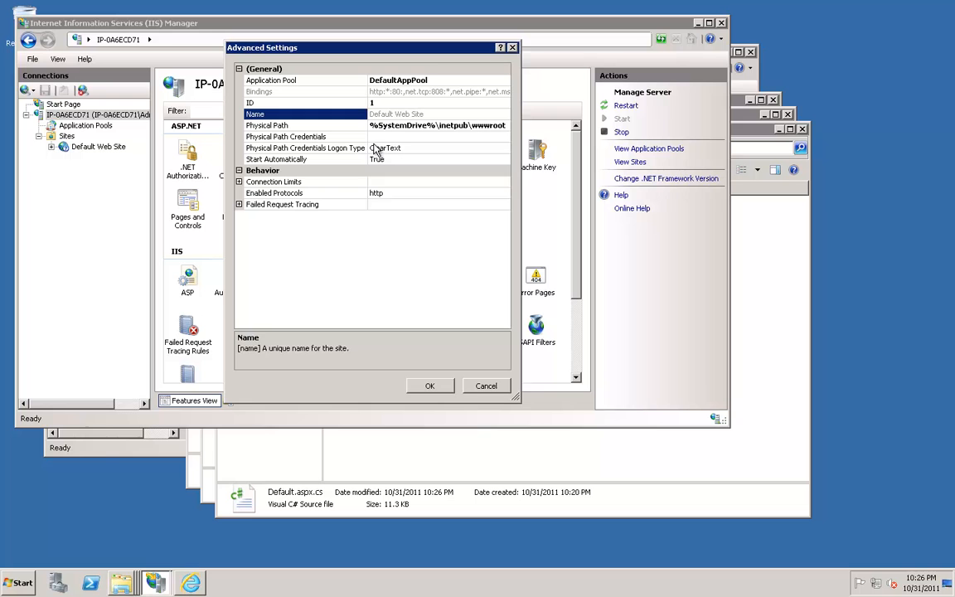
pyautogui.click(286, 125)
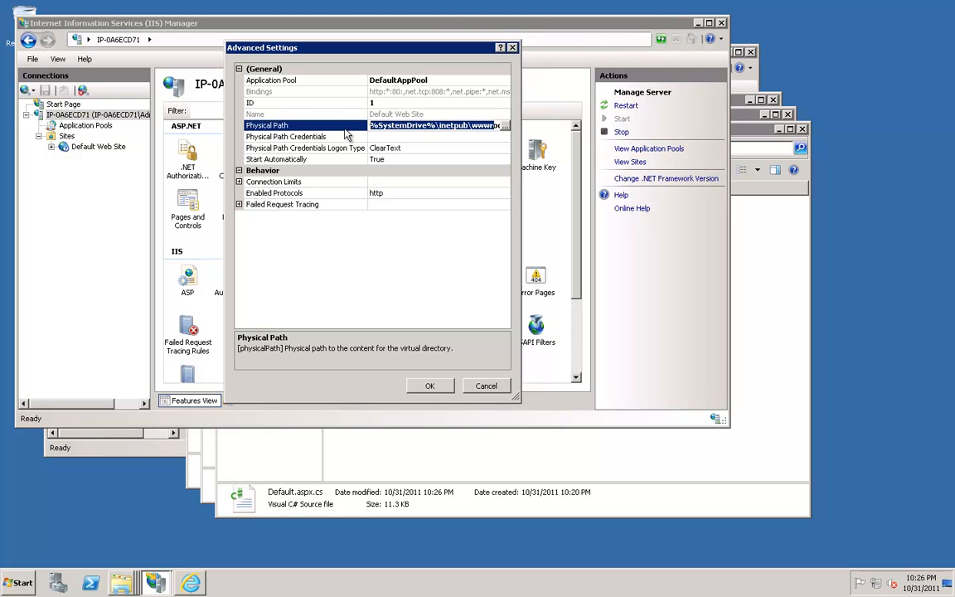
pyautogui.write('c:\\Images')
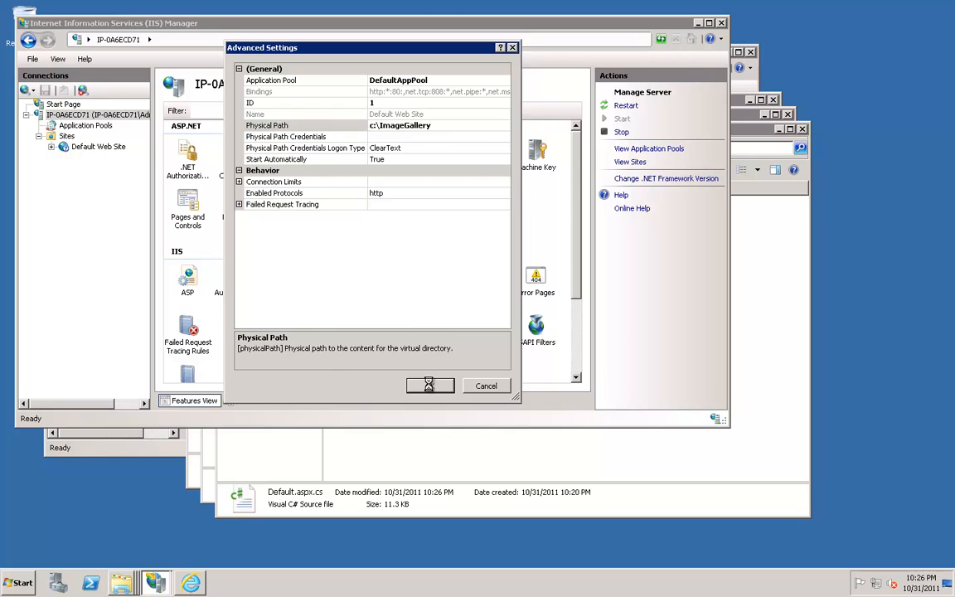
pyautogui.click(430, 385)
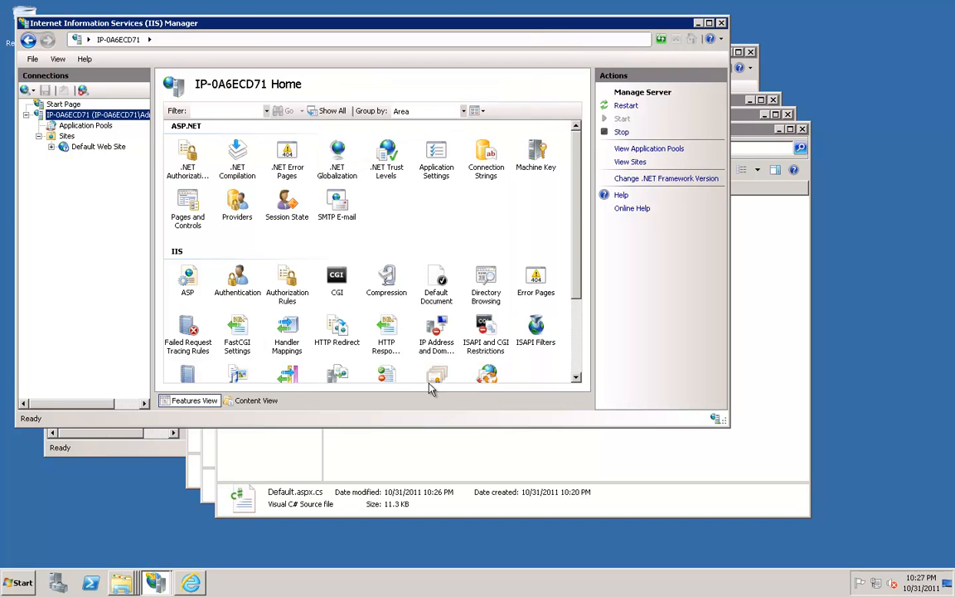
pyautogui.moveTo(534, 198)
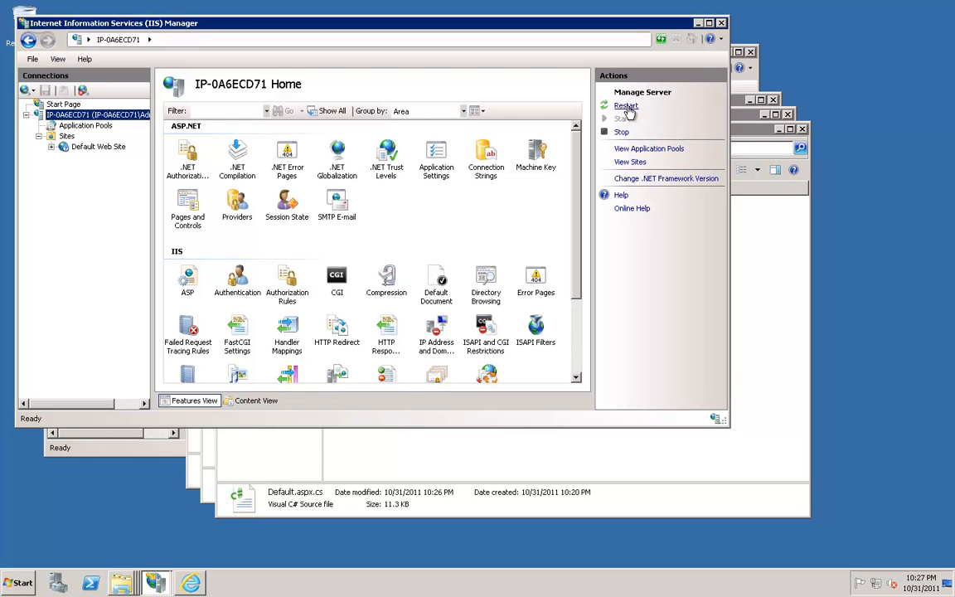
# - Restart the IIS web server from the Actions pane
pyautogui.click(626, 105)
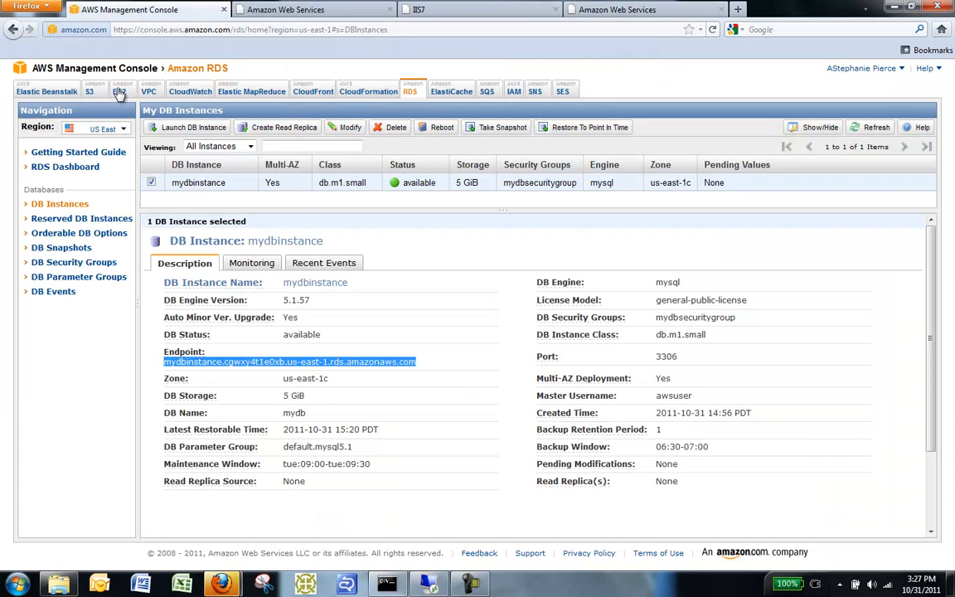
# - In EC2 Load Balancers, select MyLB to get its DNS name for a new tab
pyautogui.click(120, 91)
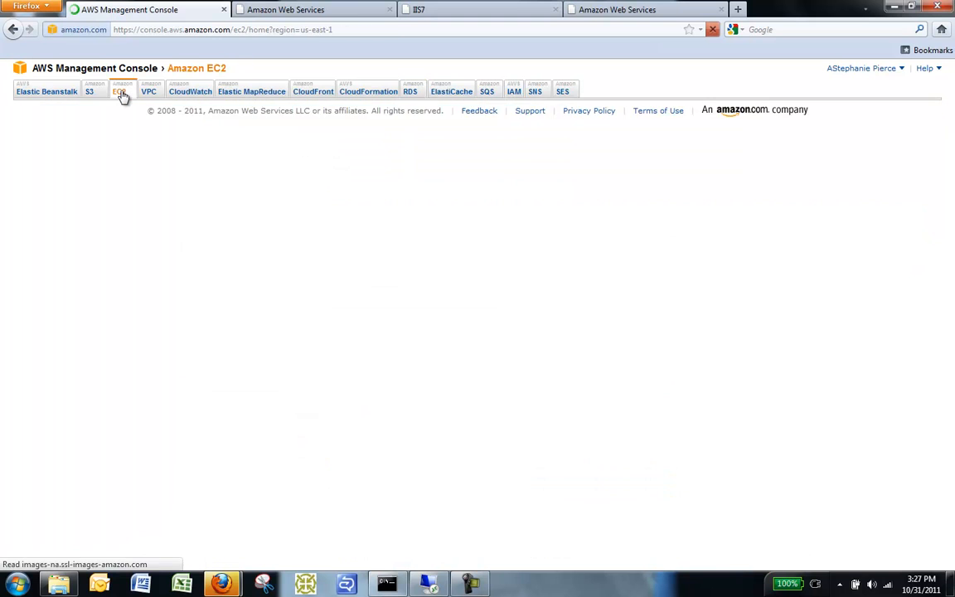
pyautogui.click(118, 89)
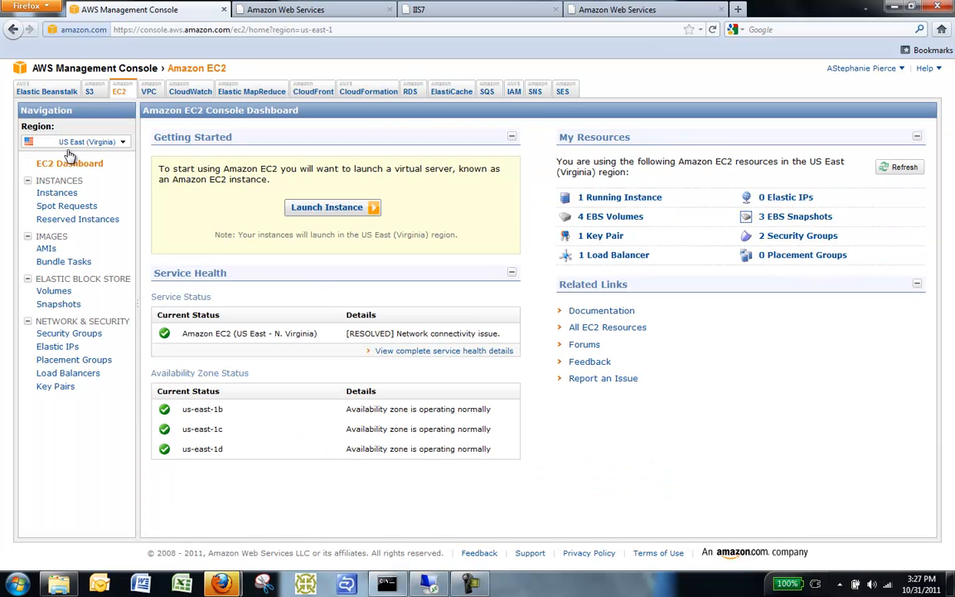
pyautogui.moveTo(89, 383)
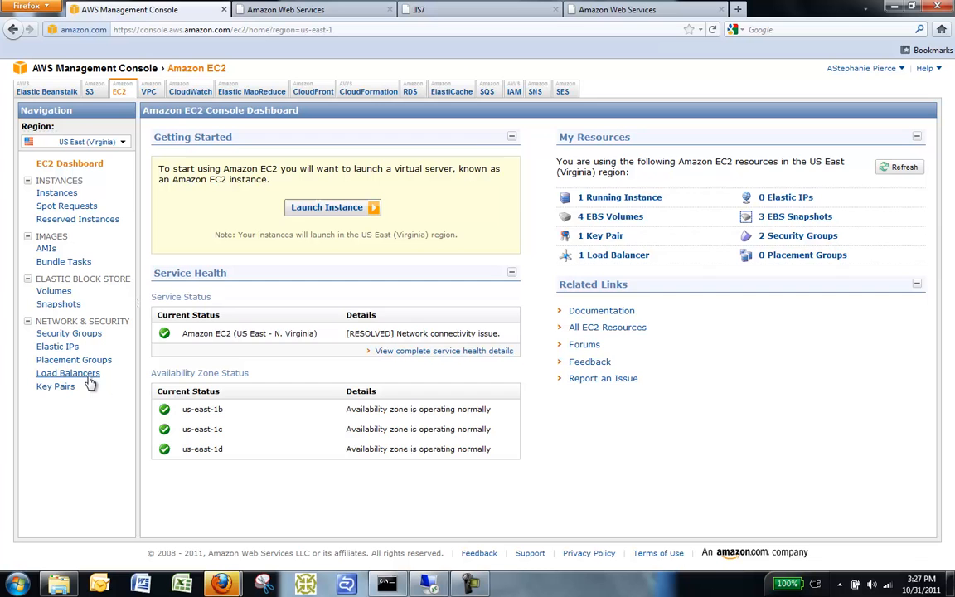
pyautogui.click(68, 373)
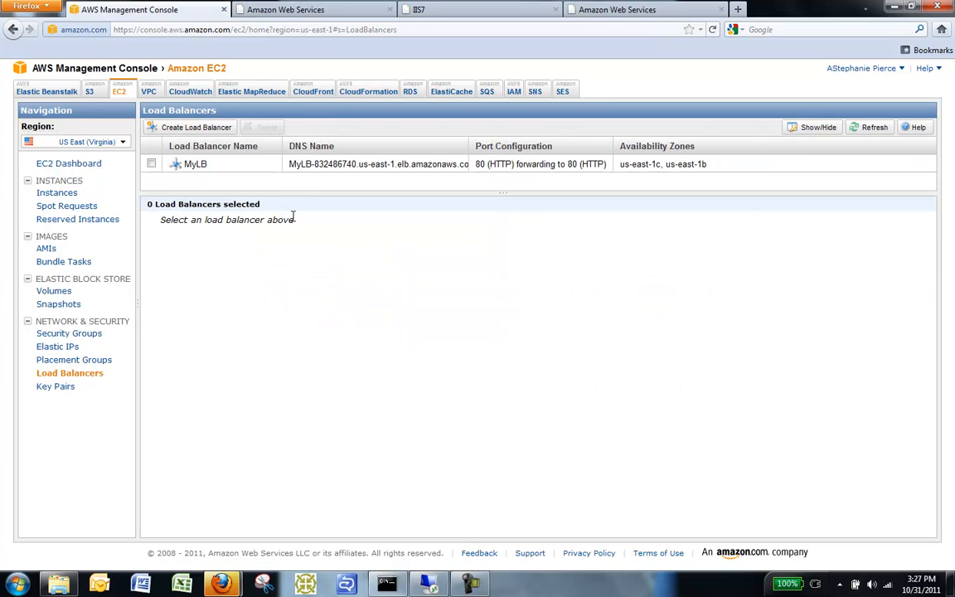
pyautogui.click(150, 164)
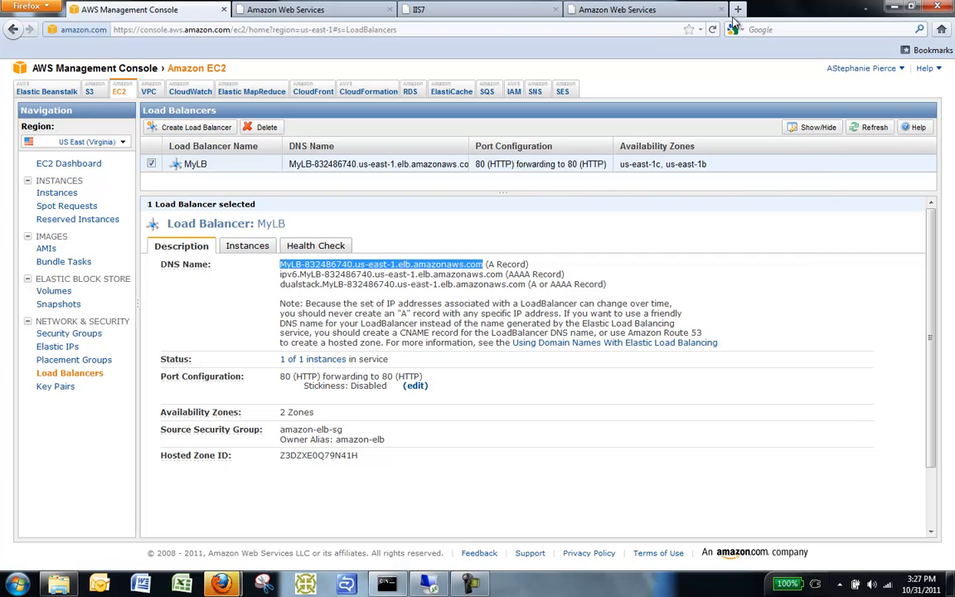
pyautogui.click(736, 9)
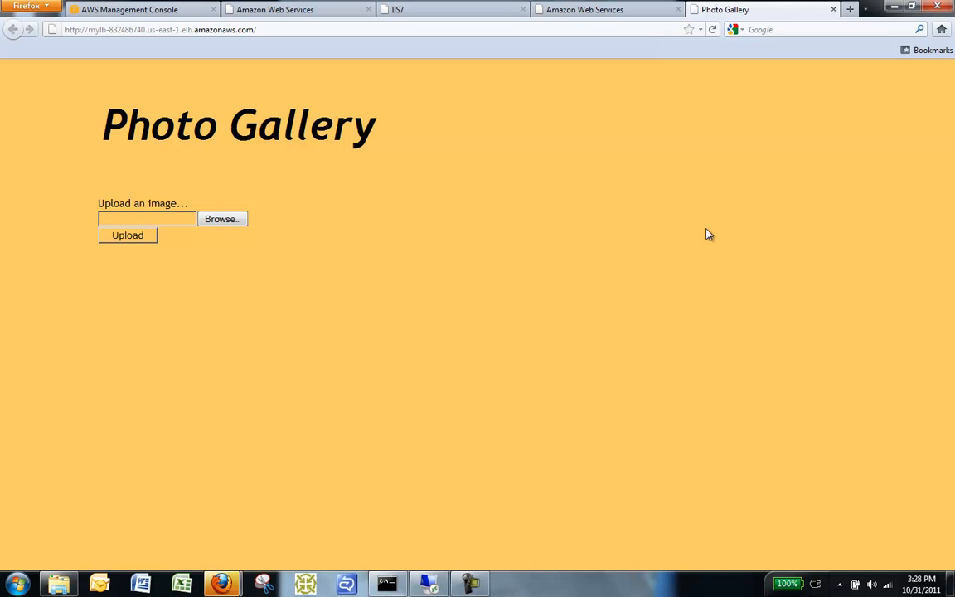
pyautogui.moveTo(550, 239)
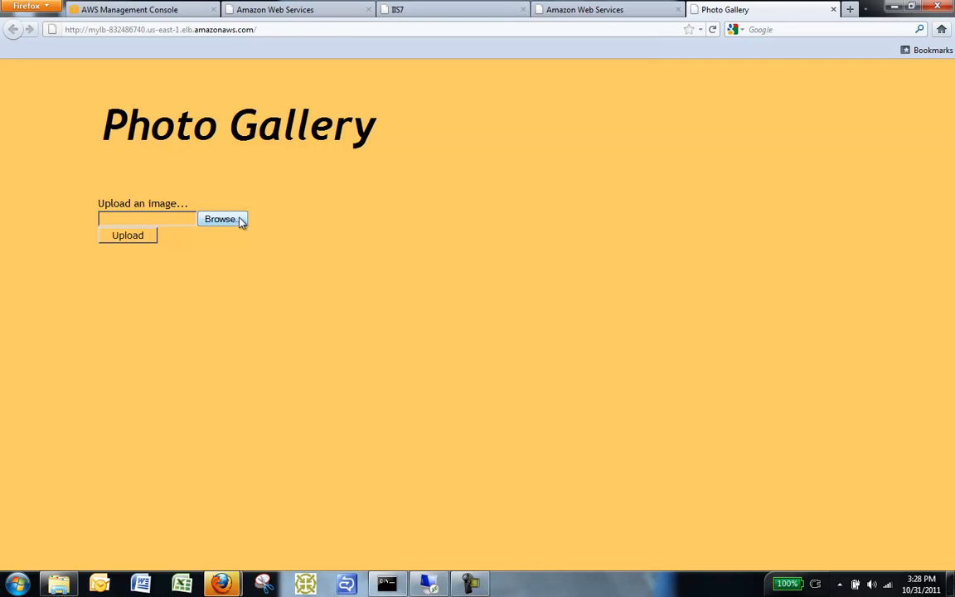
# - Upload Desert.jpg from Pictures > Sample Pictures to the Photo Gallery
pyautogui.click(220, 219)
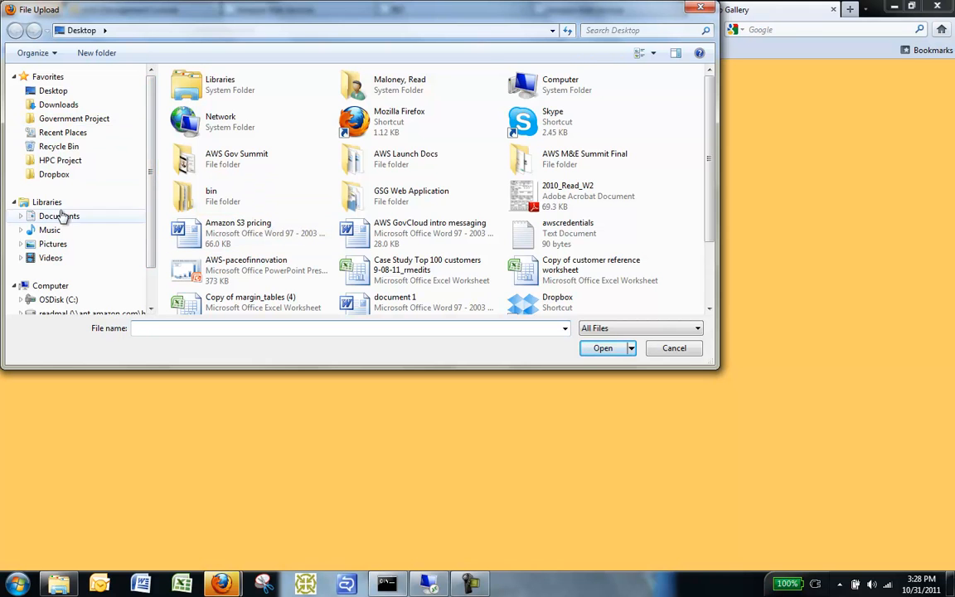
pyautogui.click(53, 244)
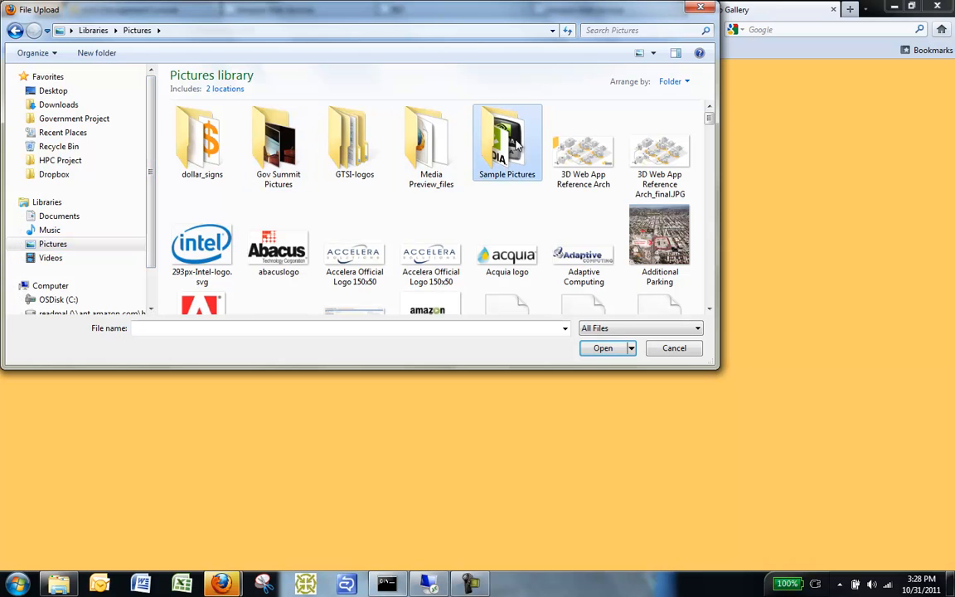
pyautogui.doubleClick(506, 141)
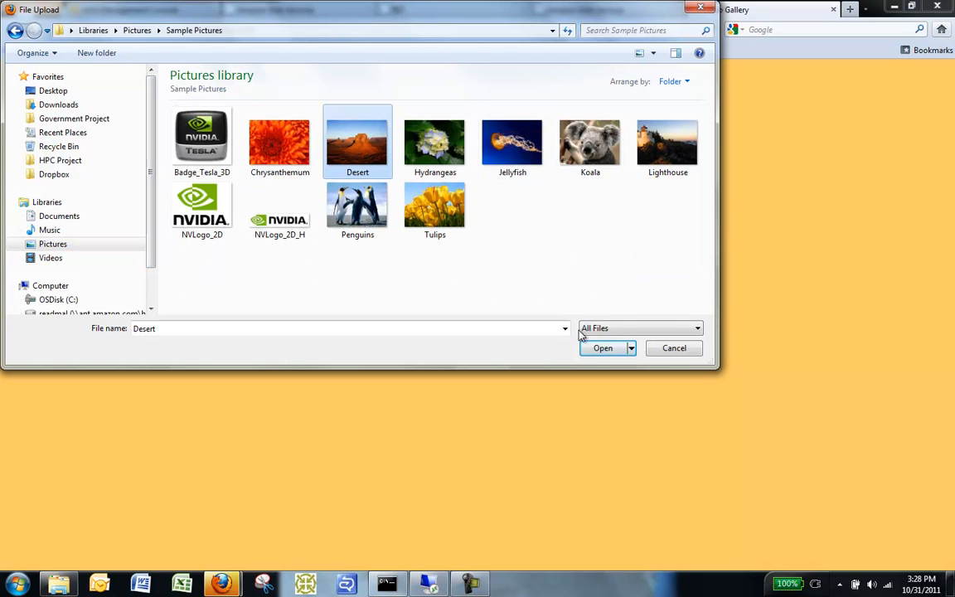
pyautogui.click(602, 347)
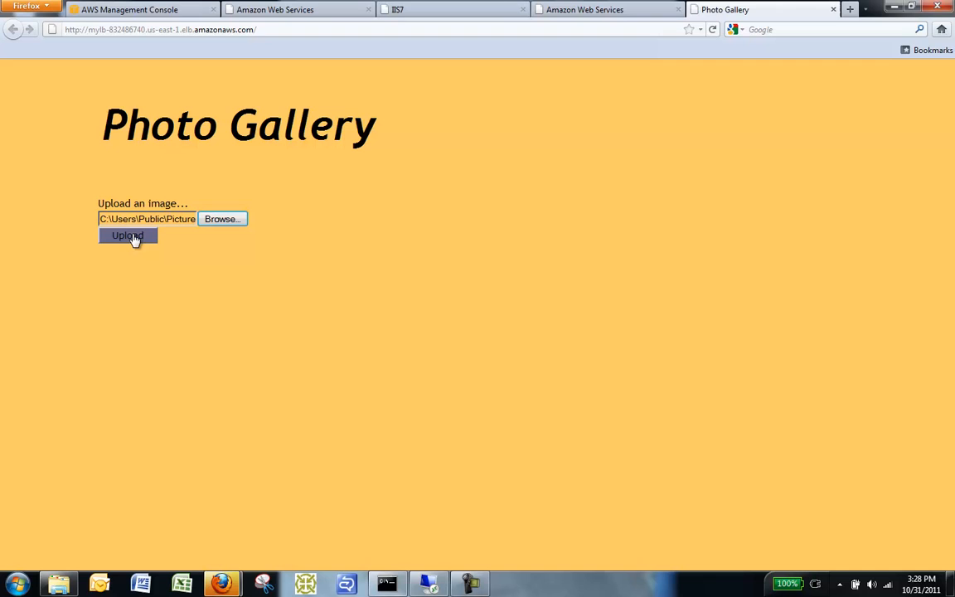
pyautogui.click(126, 235)
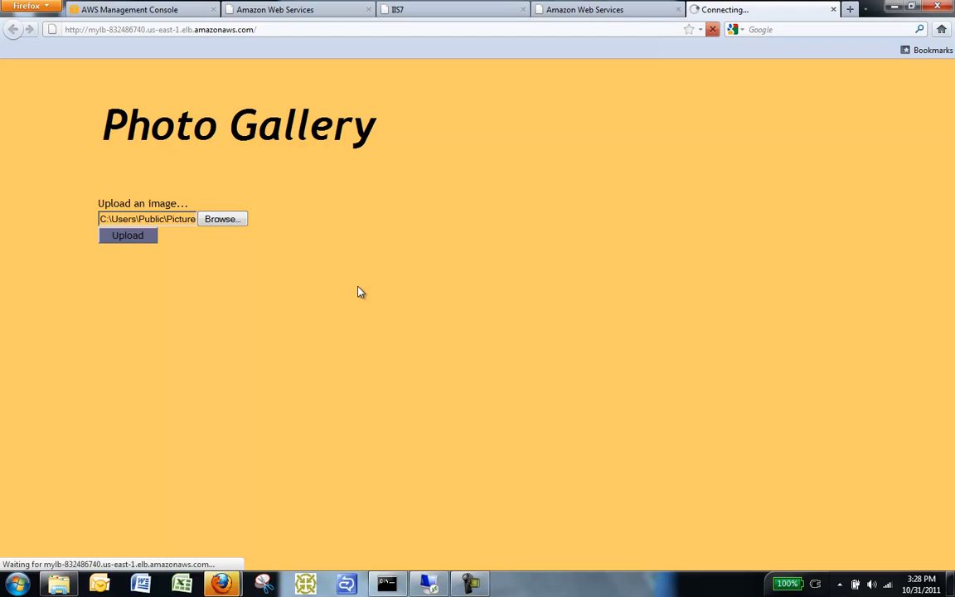
pyautogui.click(126, 234)
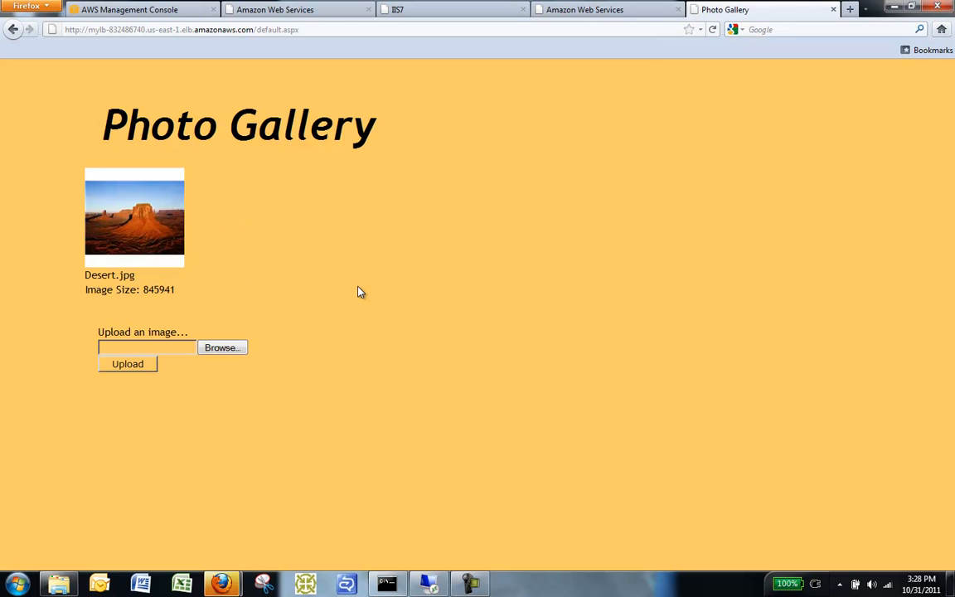